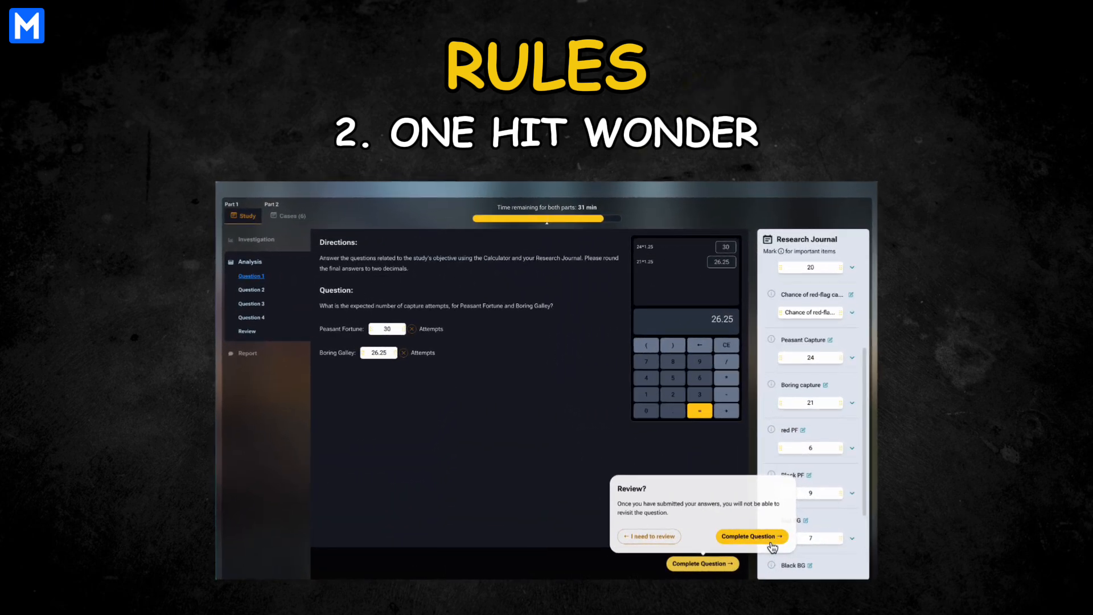
Start the 00. A Pirate Company case and reach its Investigation page
left_click(752, 536)
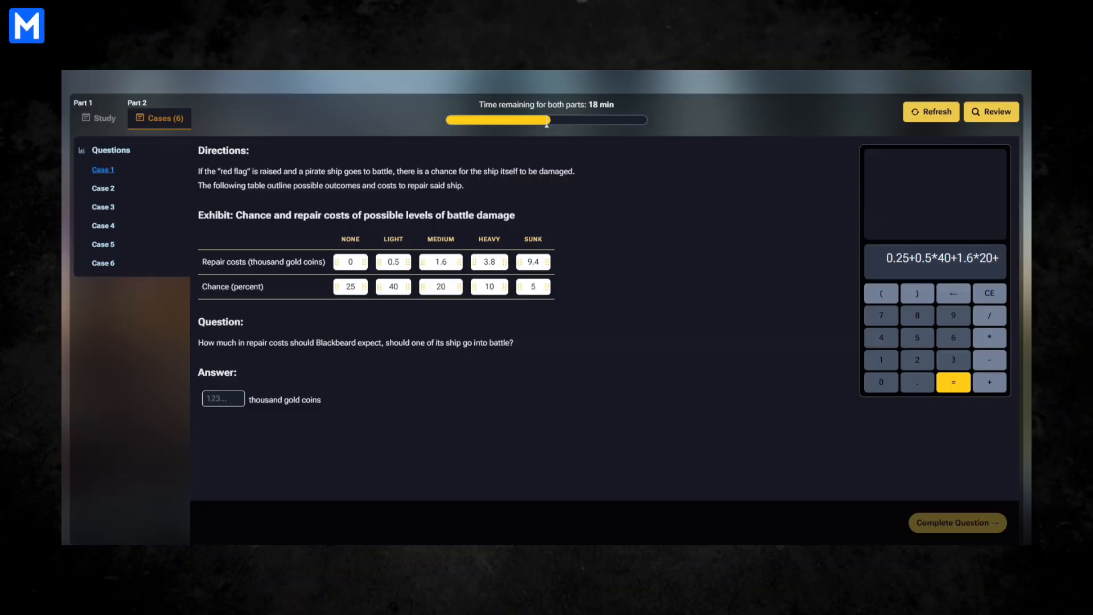
left_click(103, 188)
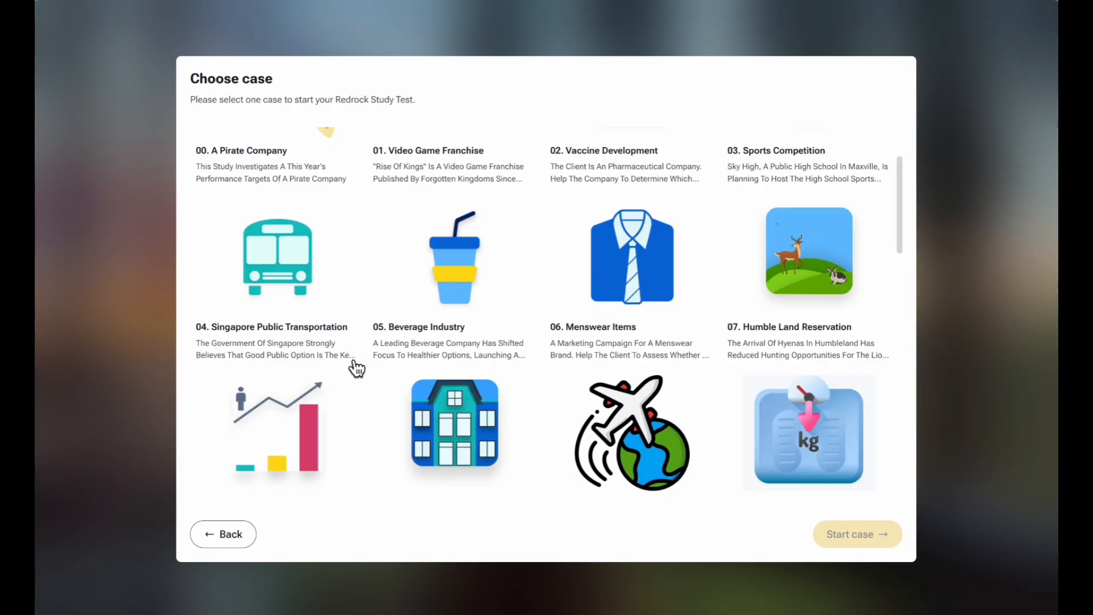
left_click(223, 533)
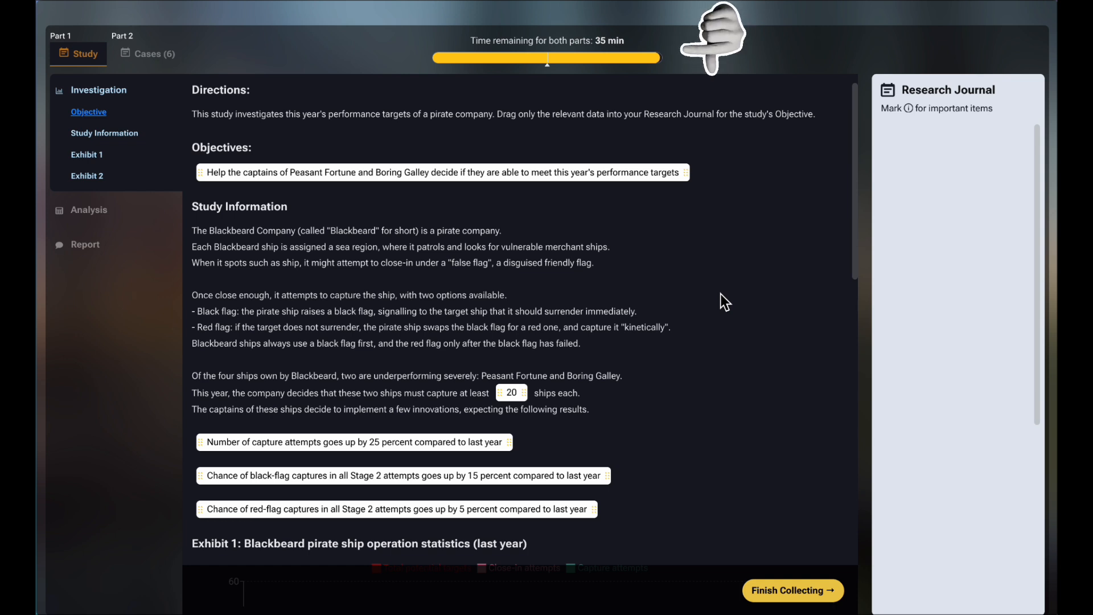
mouse_move(785, 278)
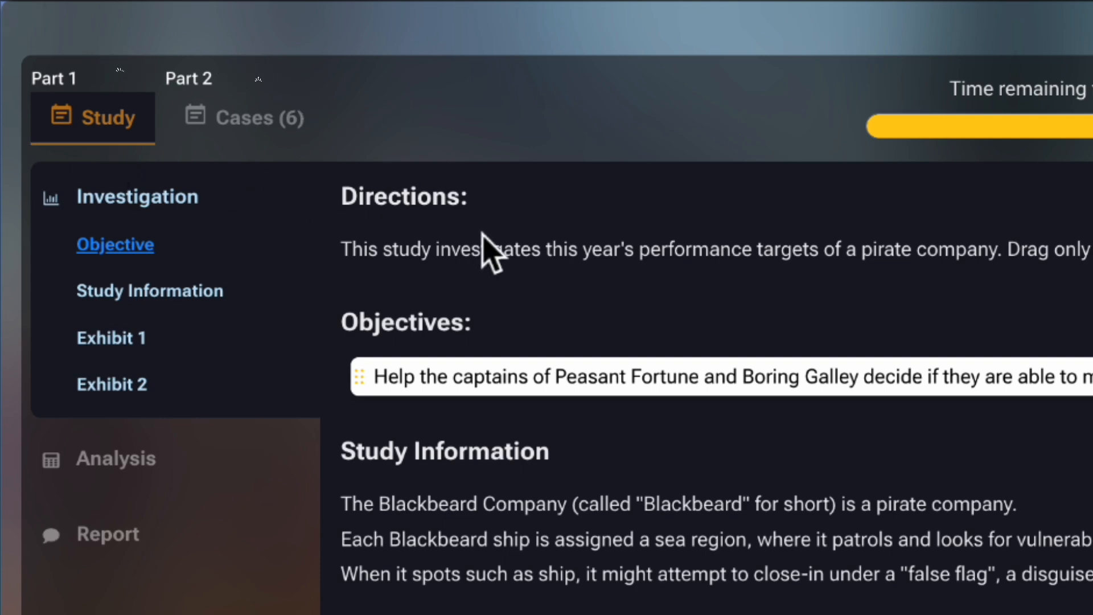
mouse_move(407, 292)
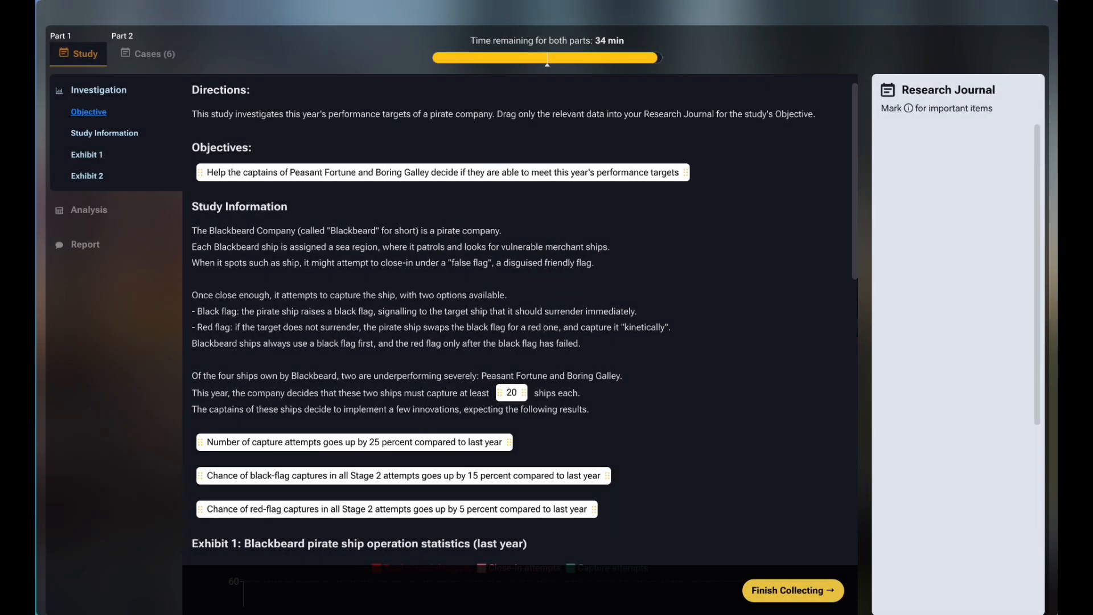
mouse_move(132, 139)
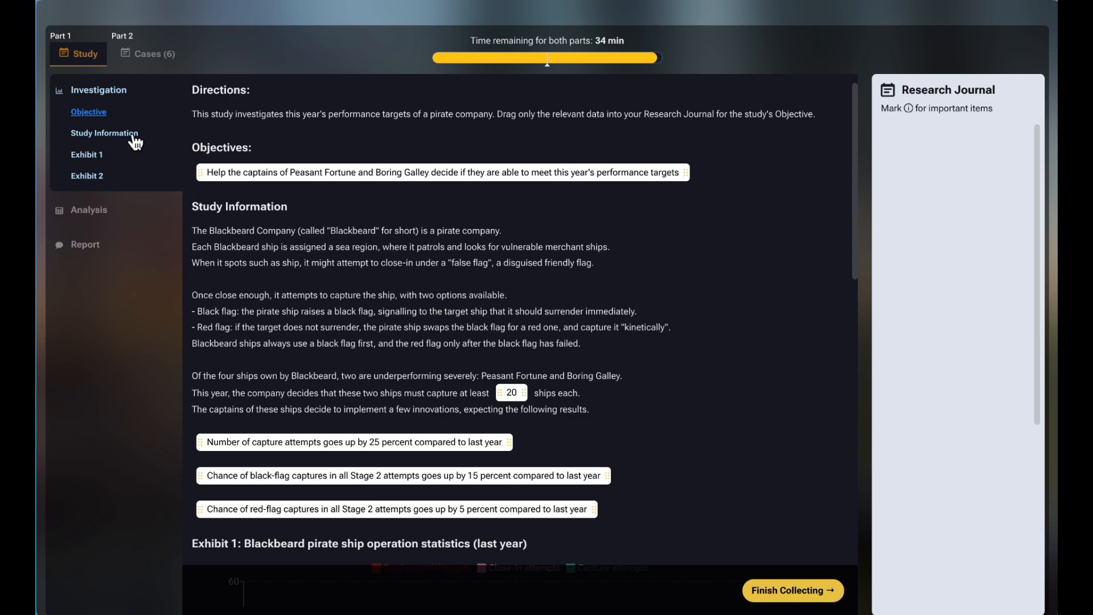
Gather the objective, 20-ship target, three improvements and capture counts 24 and 21 into the journal
left_click(86, 154)
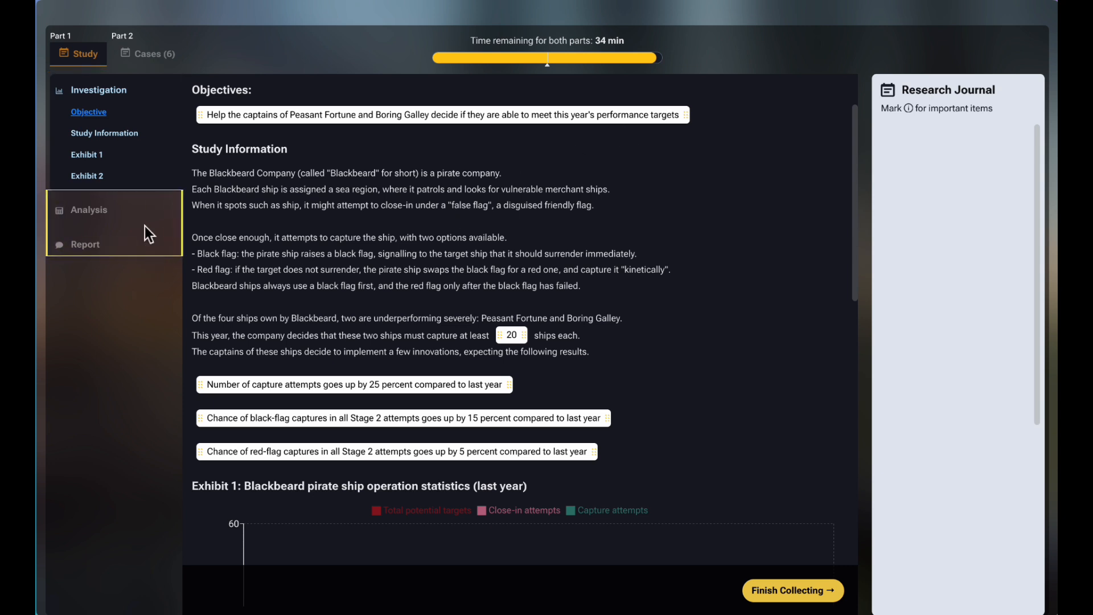
mouse_move(603, 236)
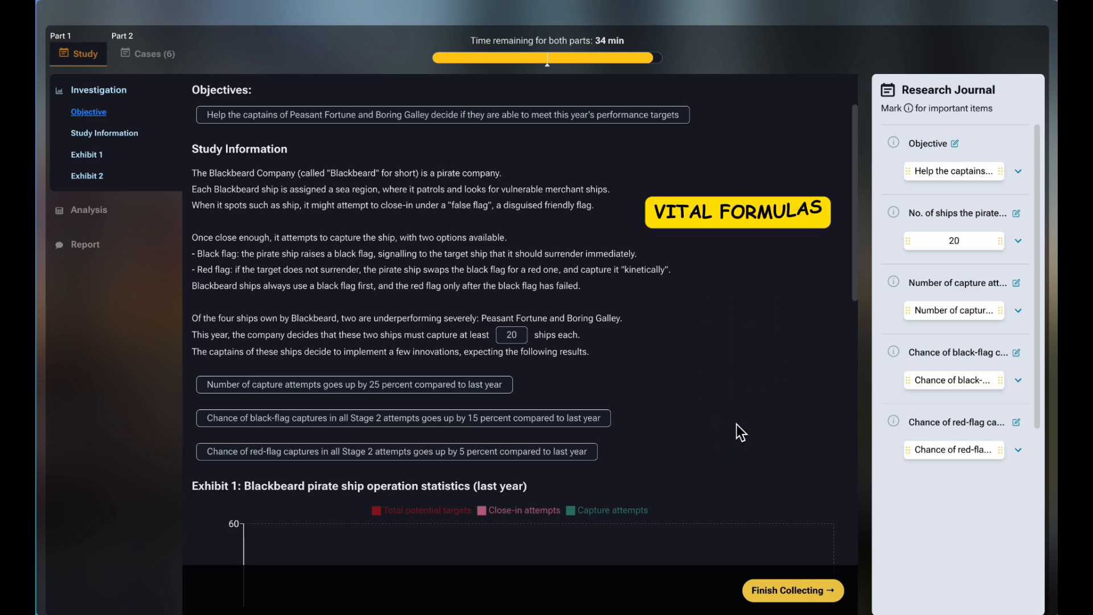
scroll("down", 3)
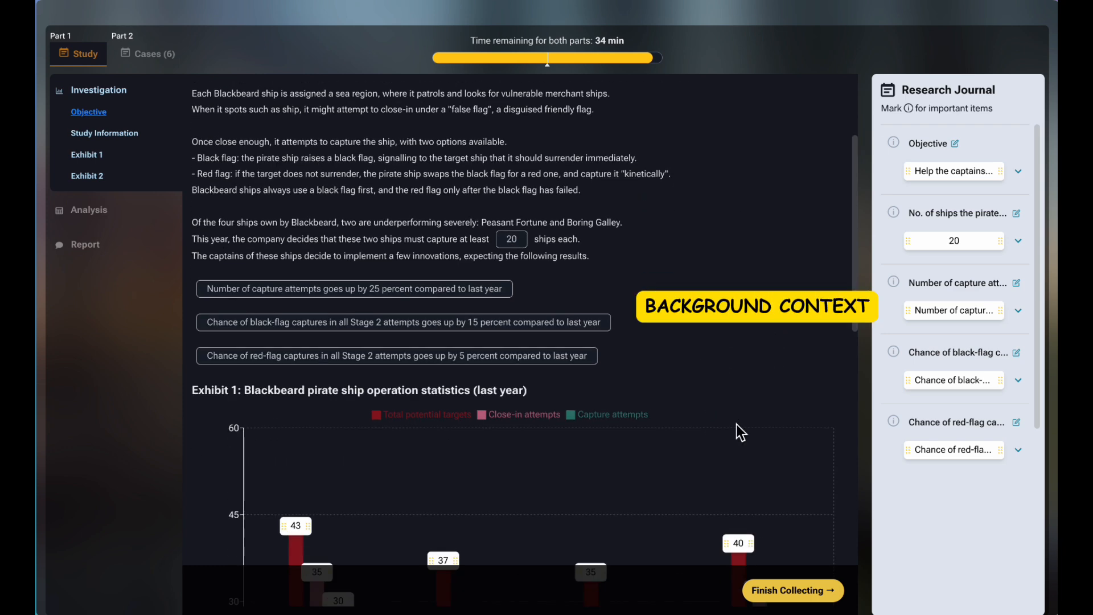
scroll("down", 3)
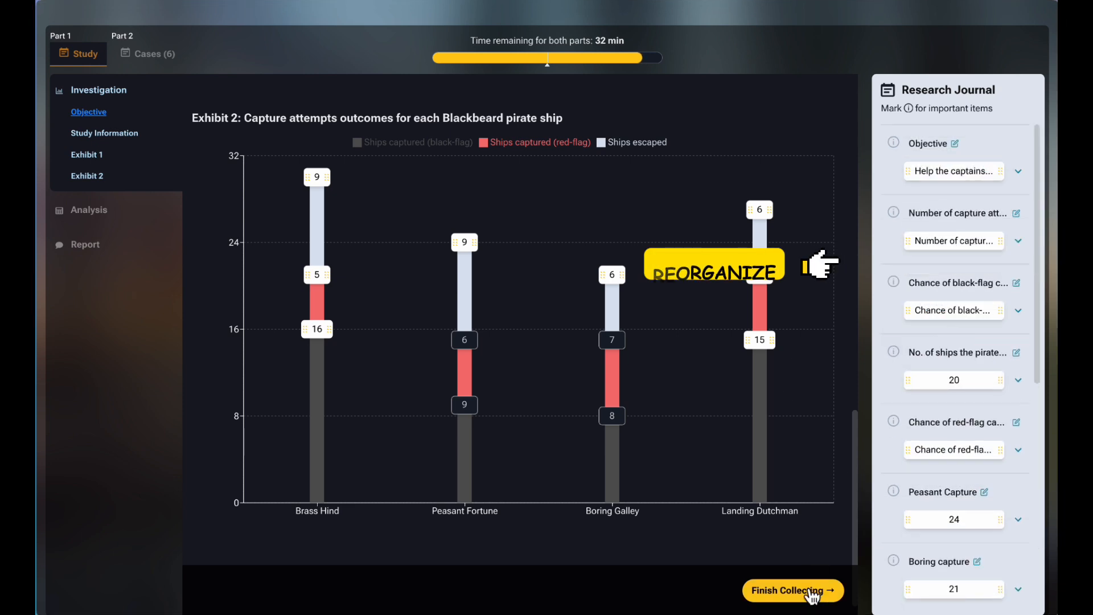
Finish collecting data and return to the first analysis question
left_click(793, 591)
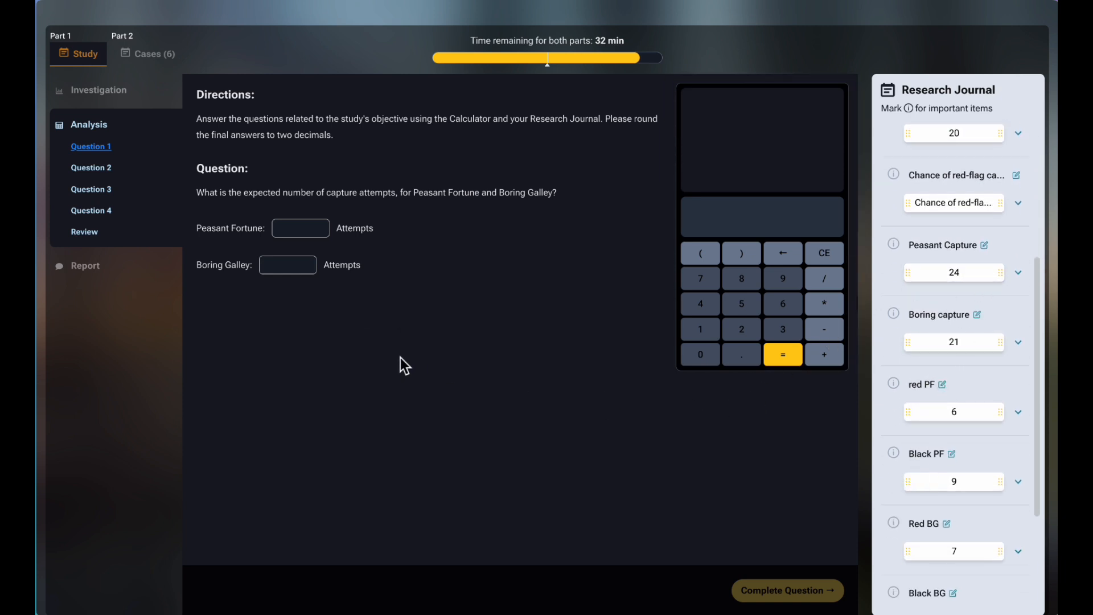
left_click(99, 90)
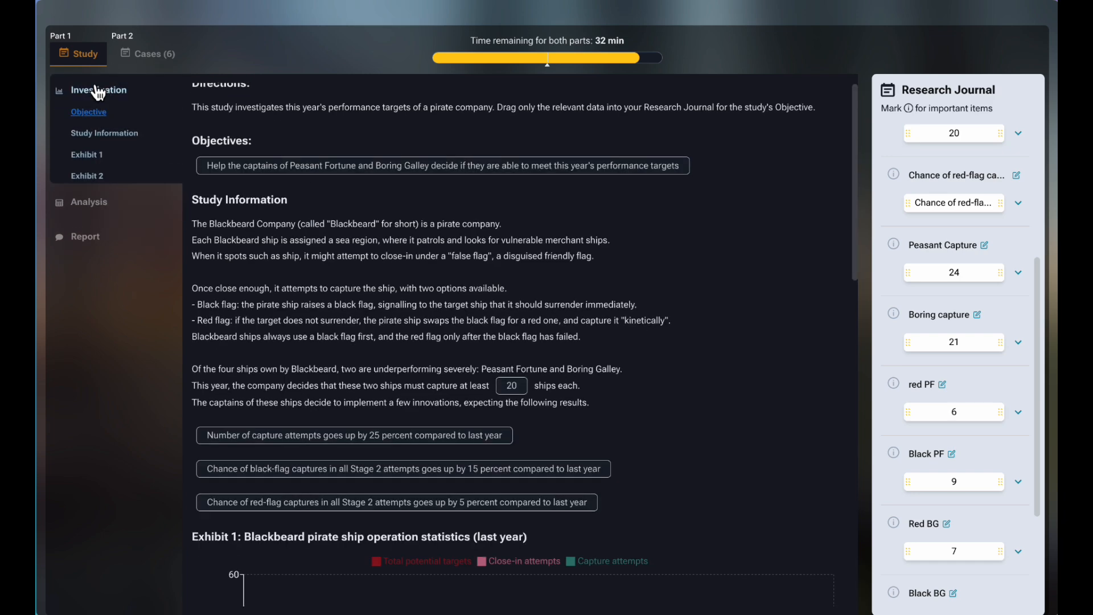
scroll("down", 3)
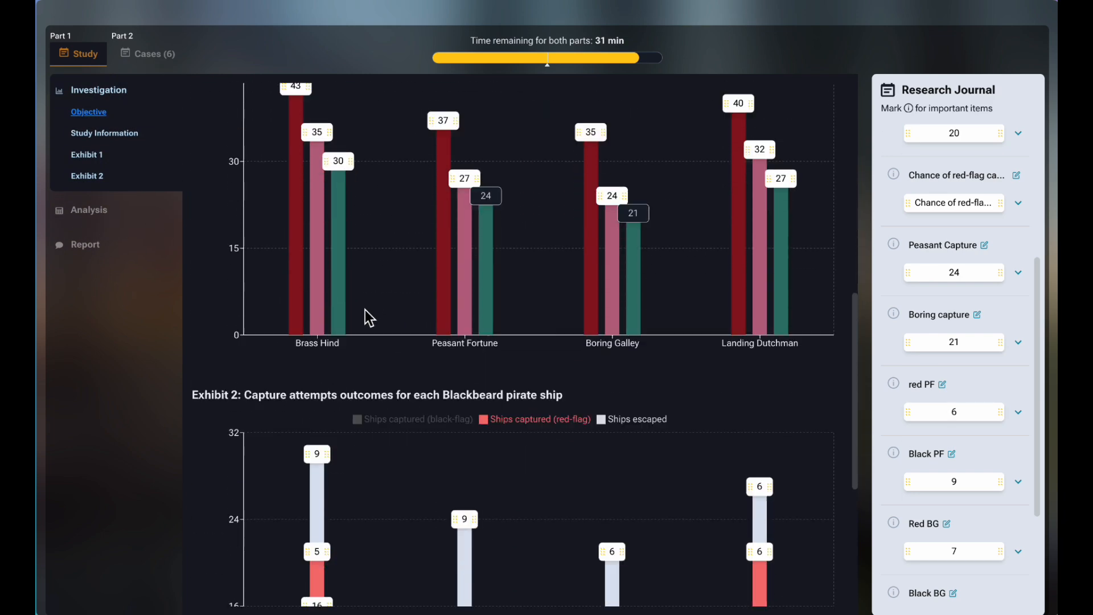
left_click(88, 209)
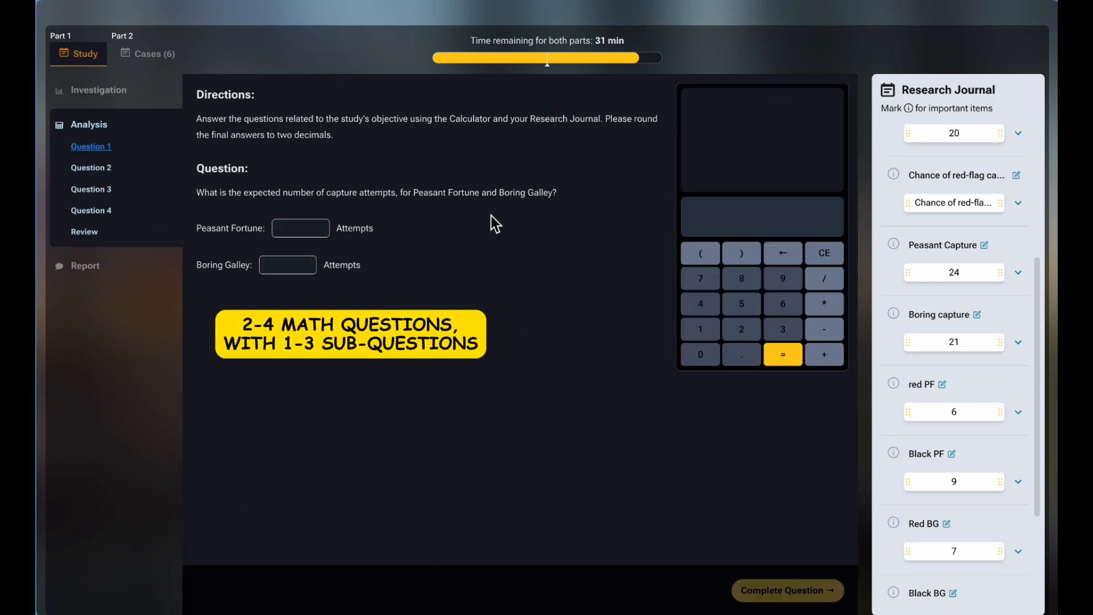
mouse_move(610, 390)
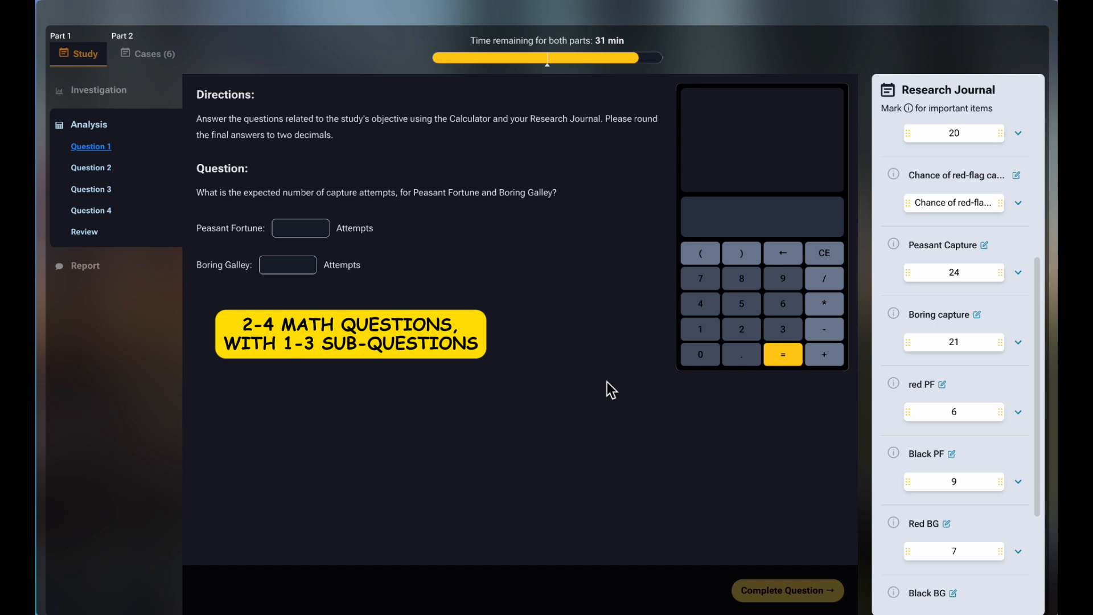
mouse_move(747, 337)
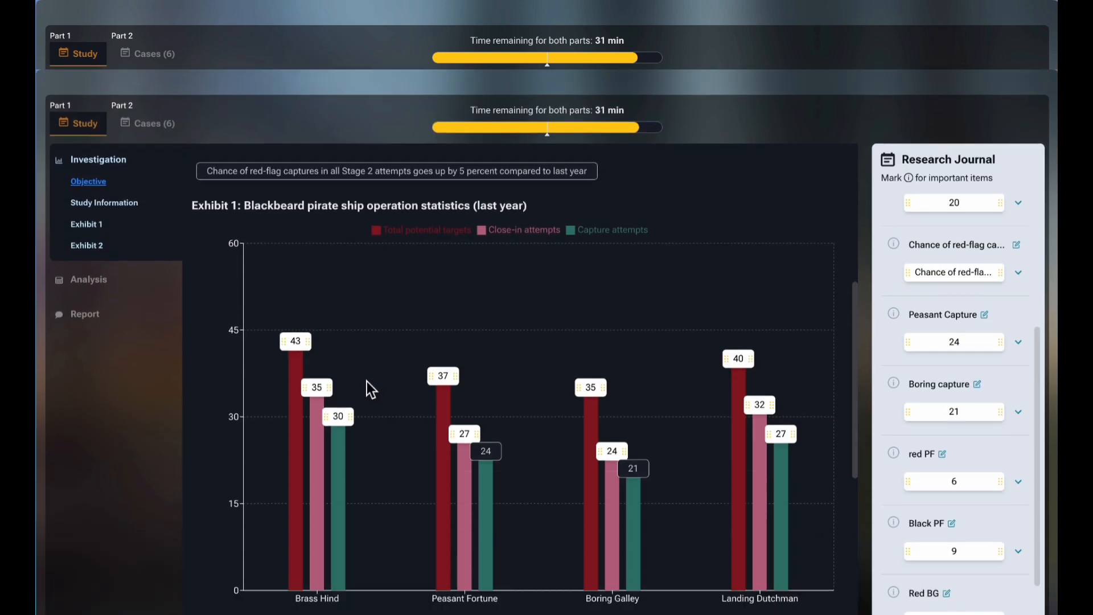
Compute 24*1.25 = 30 and 21*1.25 = 26.25 expected attempts and complete Question 1
scroll("down", 3)
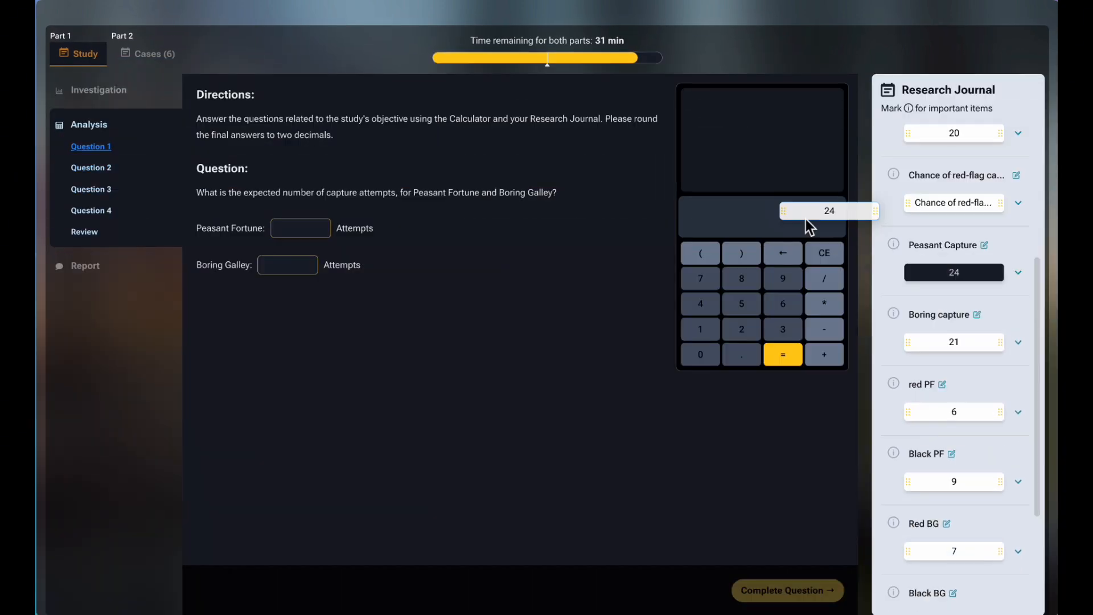
type("*1.2")
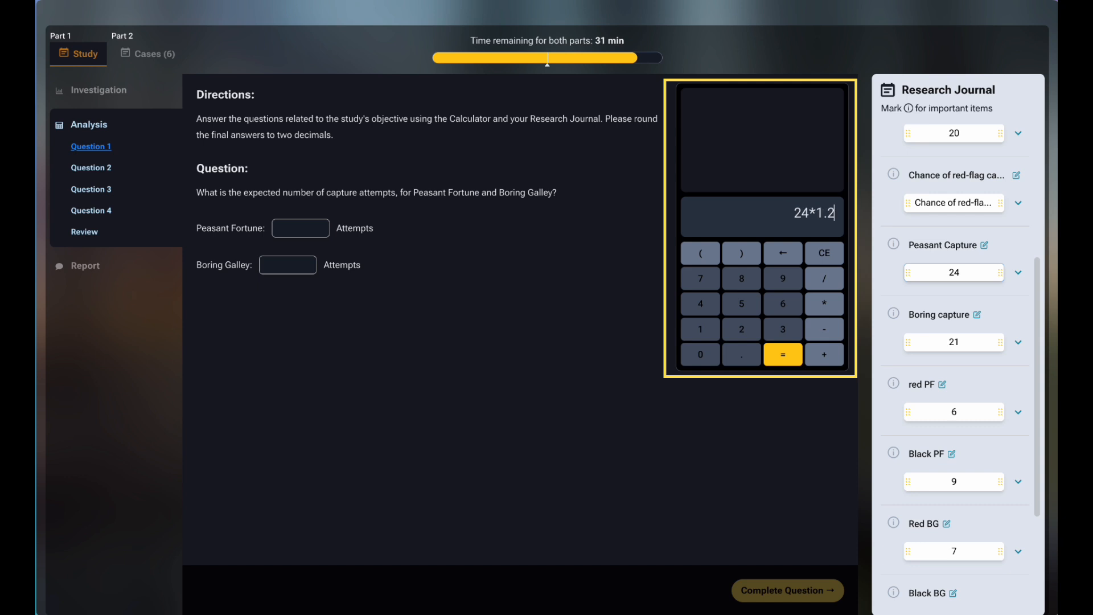
left_click(782, 355)
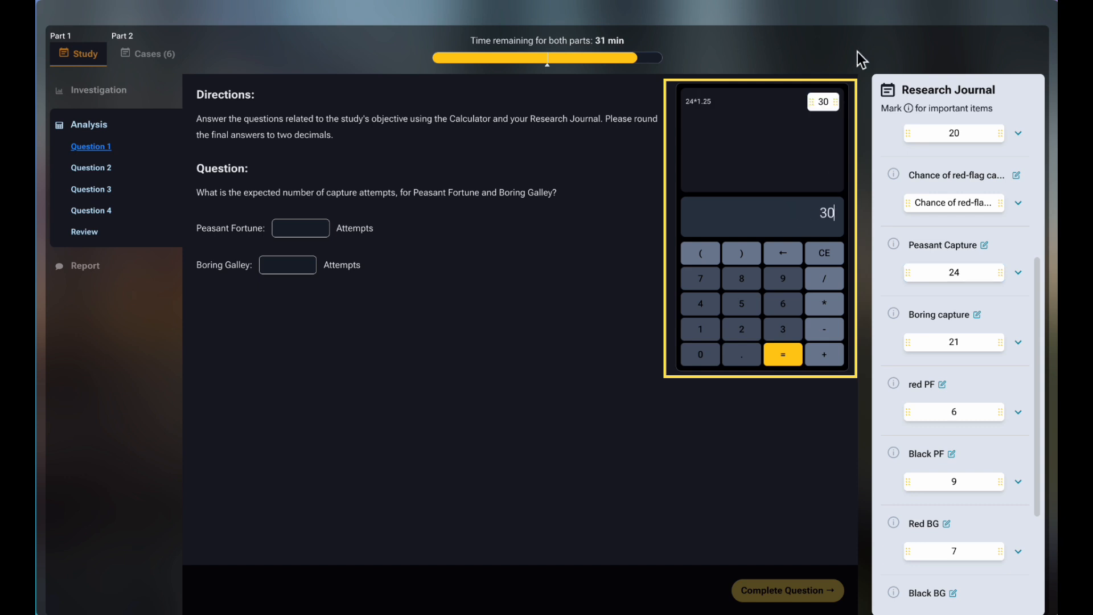
type("30")
type("21*1.25")
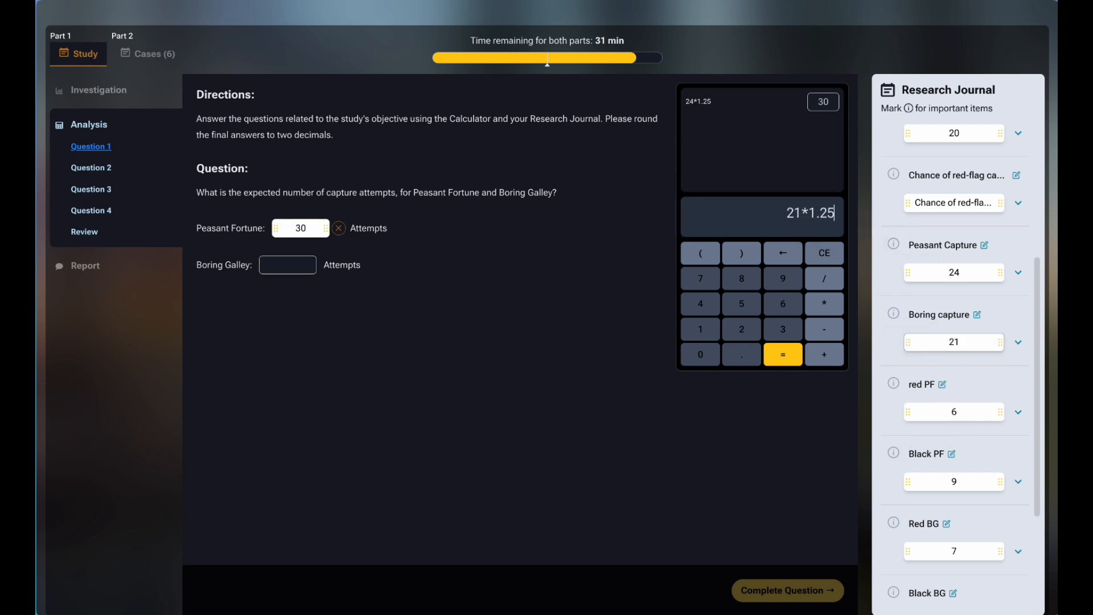
left_click(783, 356)
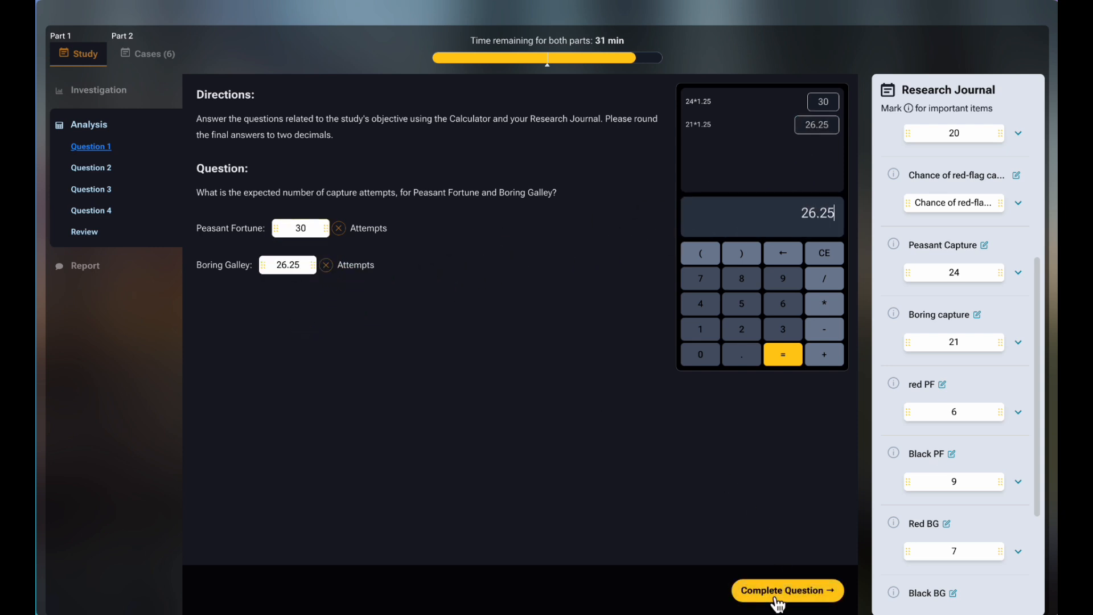
left_click(787, 591)
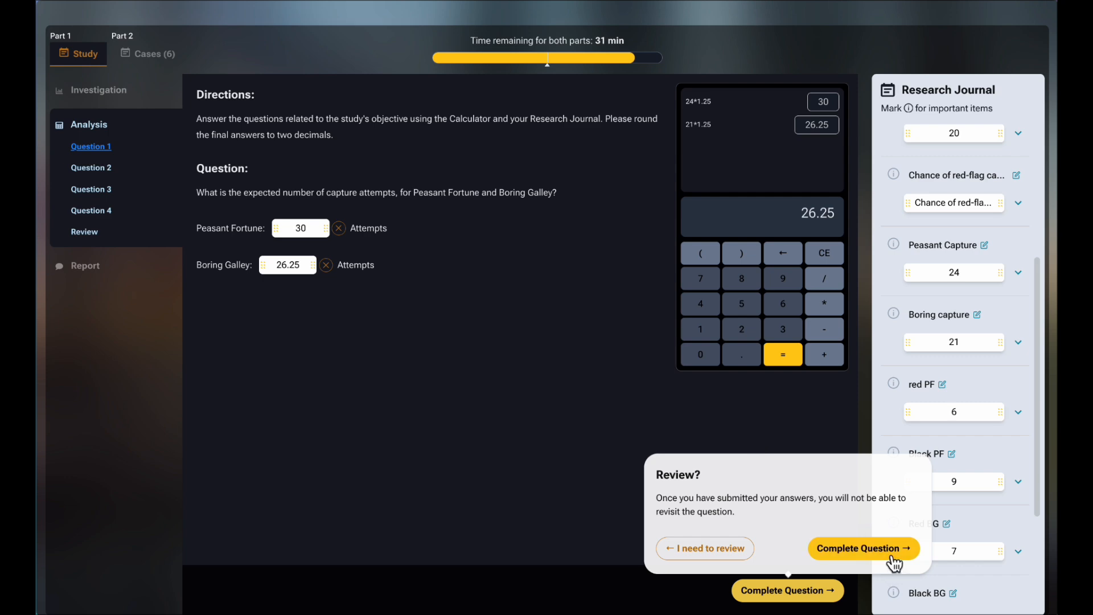
Enter 69.375 and 78.81 percent capture chances for Question 2 and complete it
left_click(863, 548)
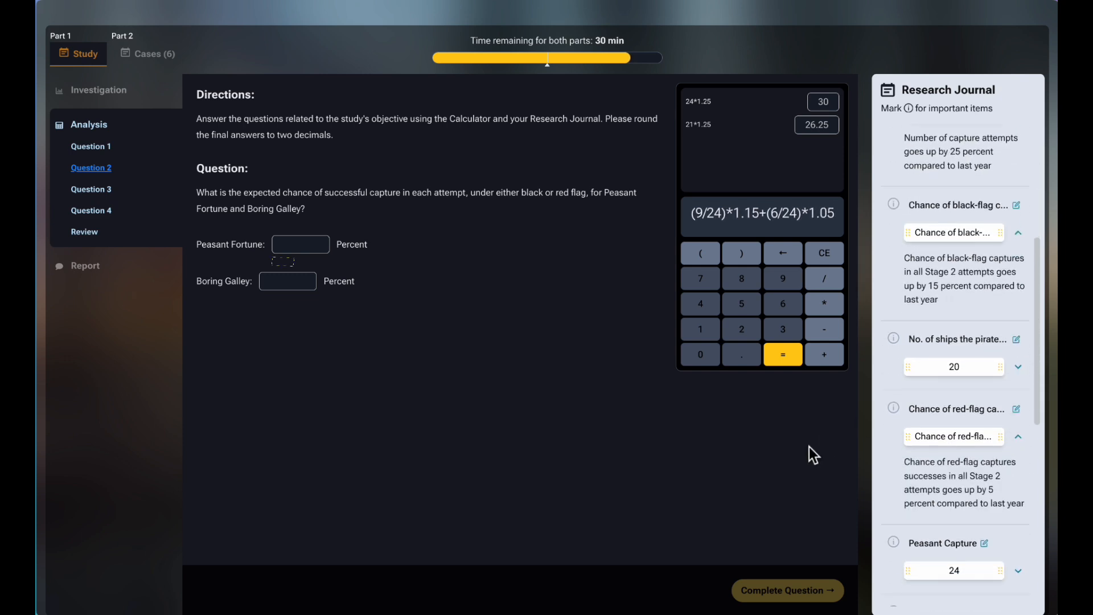
left_click(783, 354)
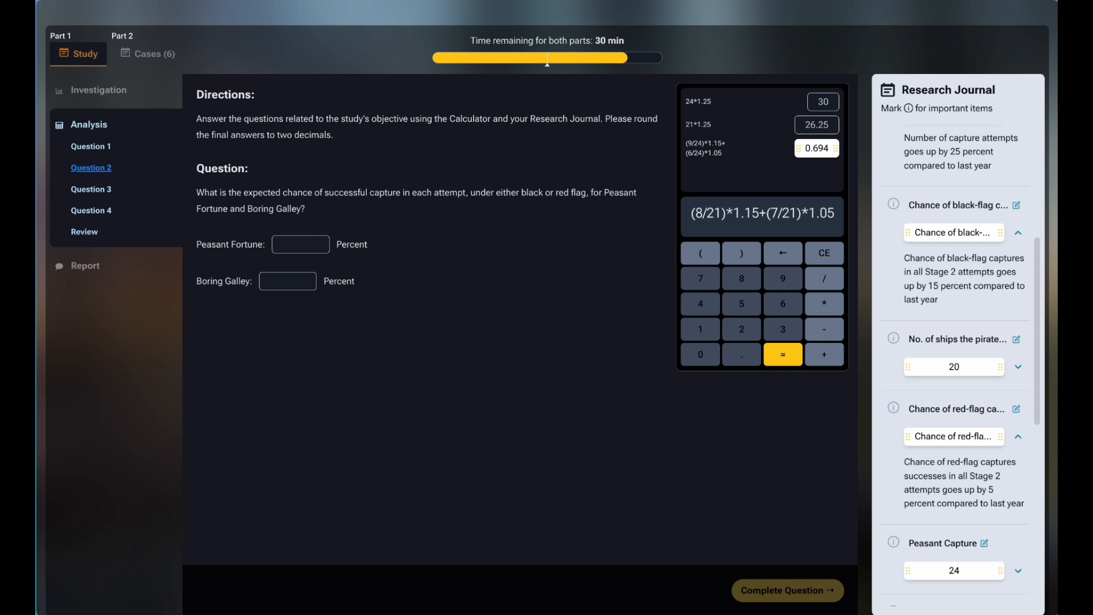
left_click(782, 355)
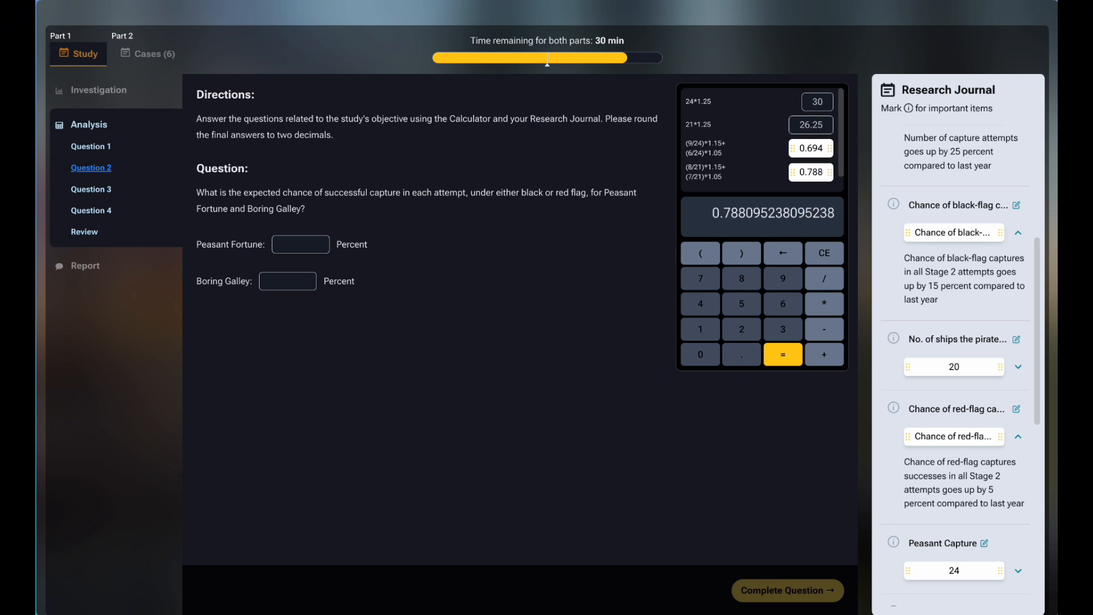
left_click(824, 253)
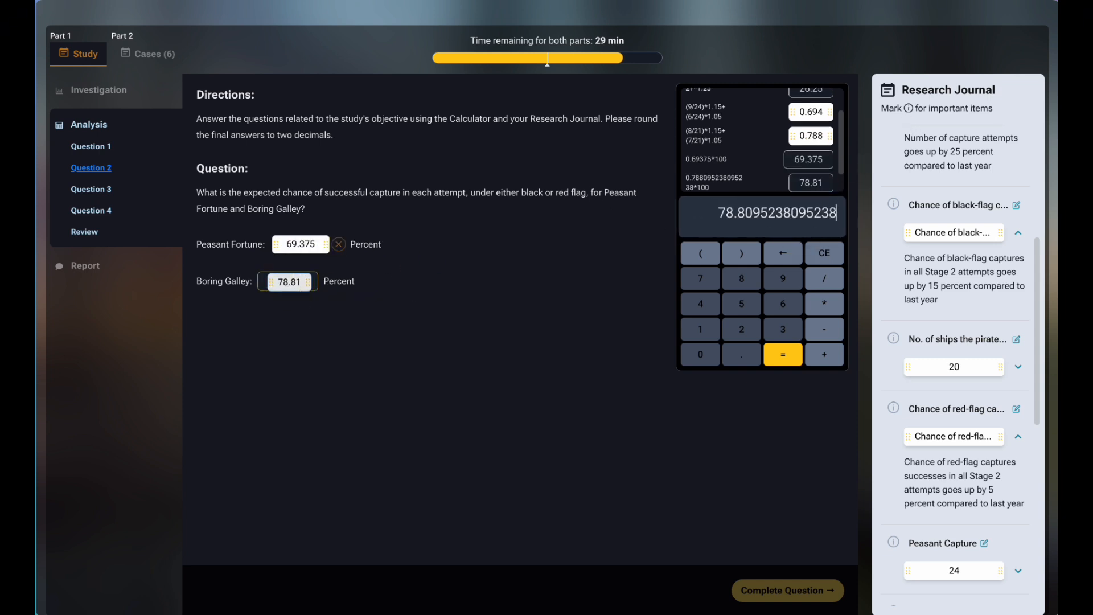
left_click(91, 189)
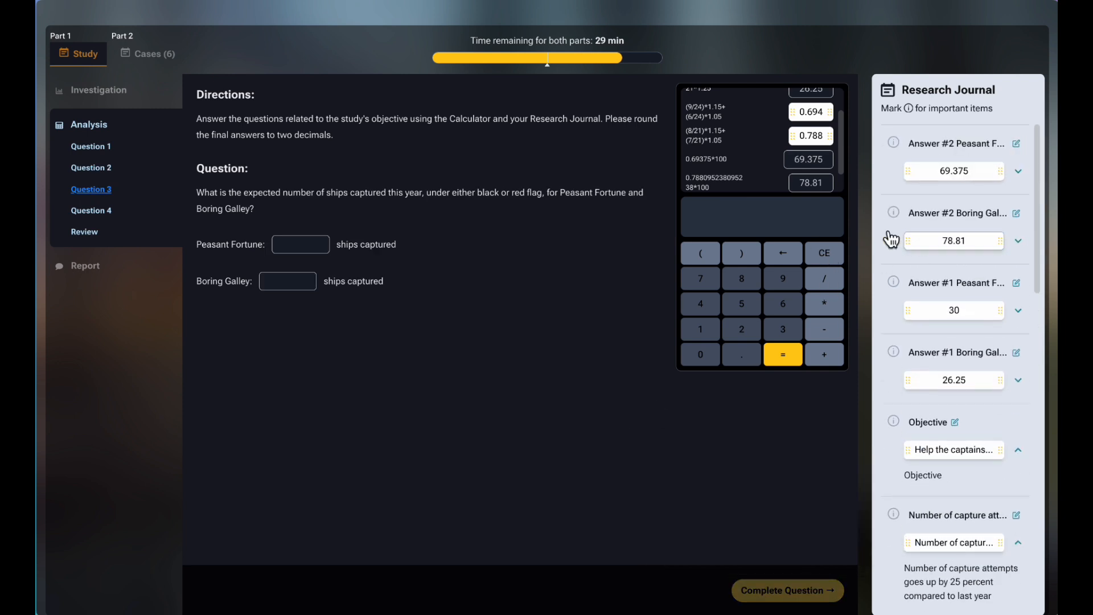
mouse_move(921, 382)
type("30*0.69375")
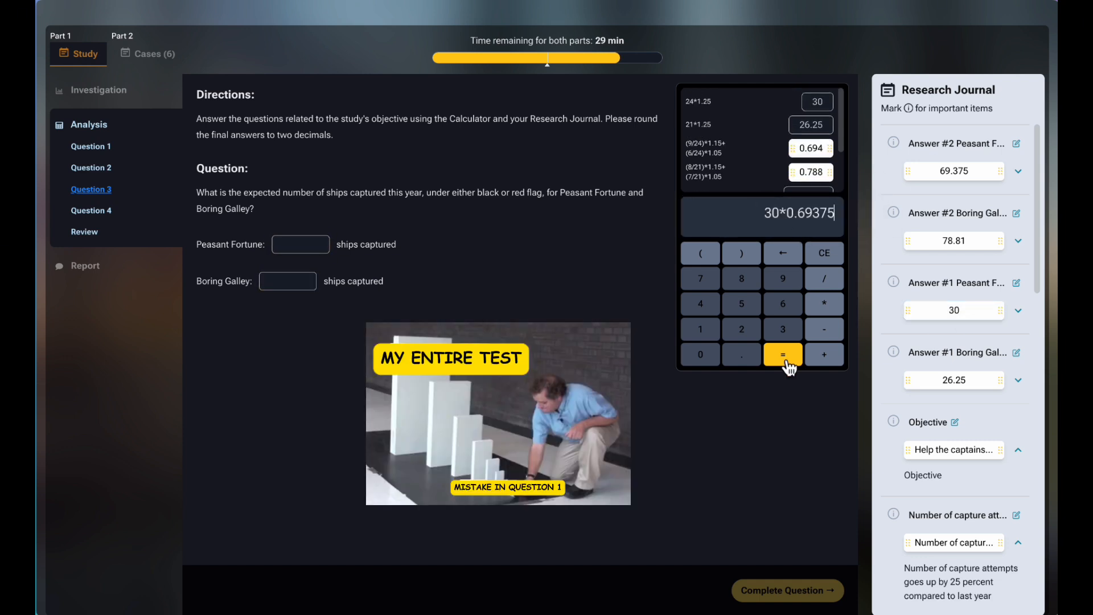
Compute expected captures of 20.813 for Peasant Fortune and 20.687 for Boring Galley
left_click(783, 354)
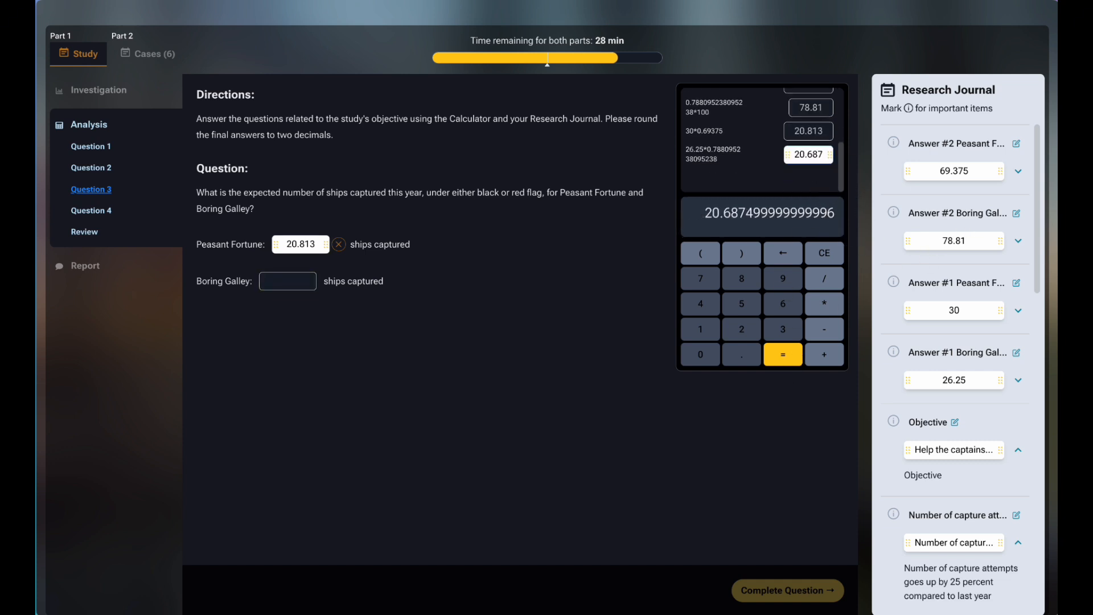
type("20.687")
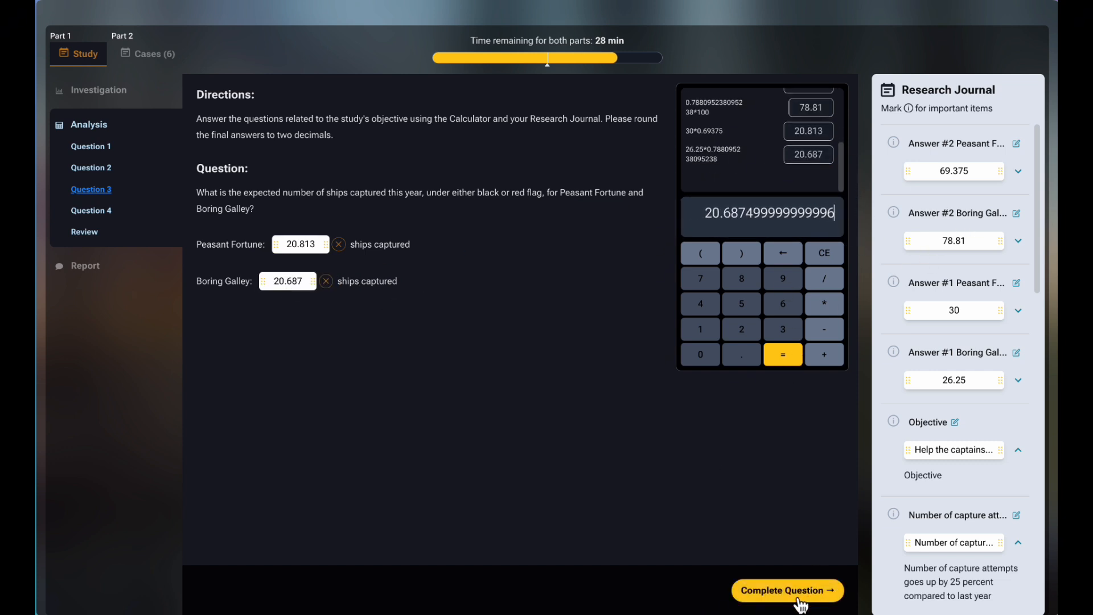
Submit Question 3, then answer Question 4 with 15 ships (9+6, 7+8) for both vessels
left_click(787, 591)
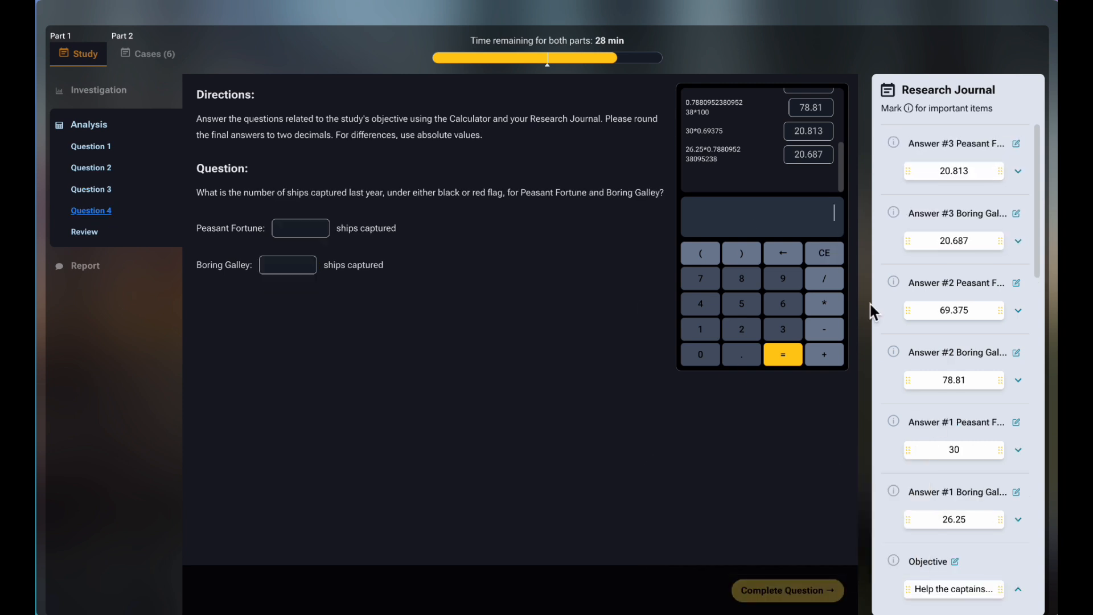
scroll("down", 3)
type("9+")
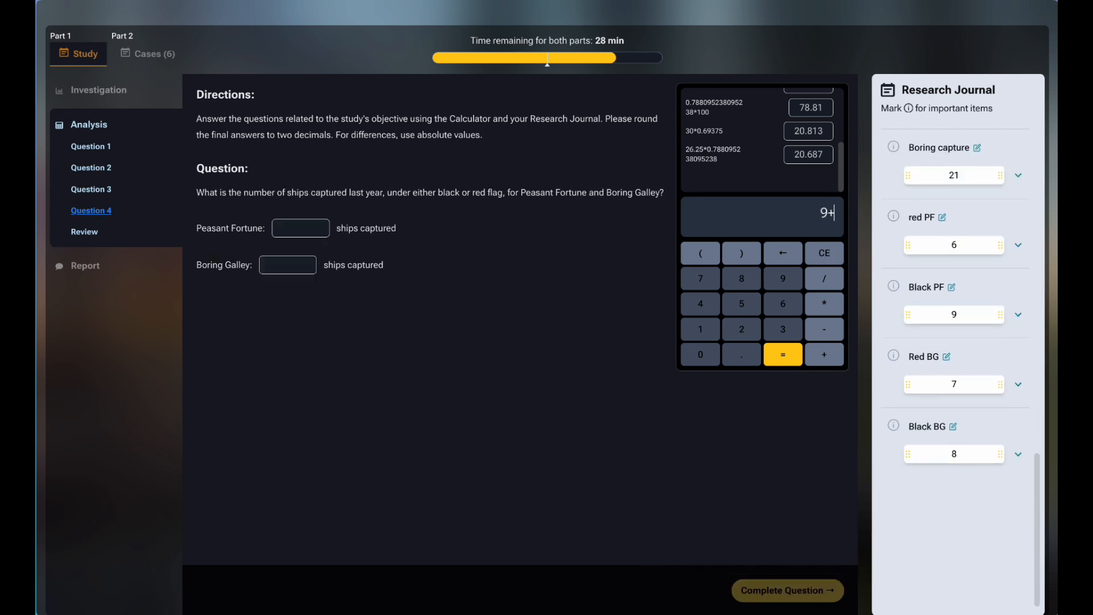
left_click(783, 356)
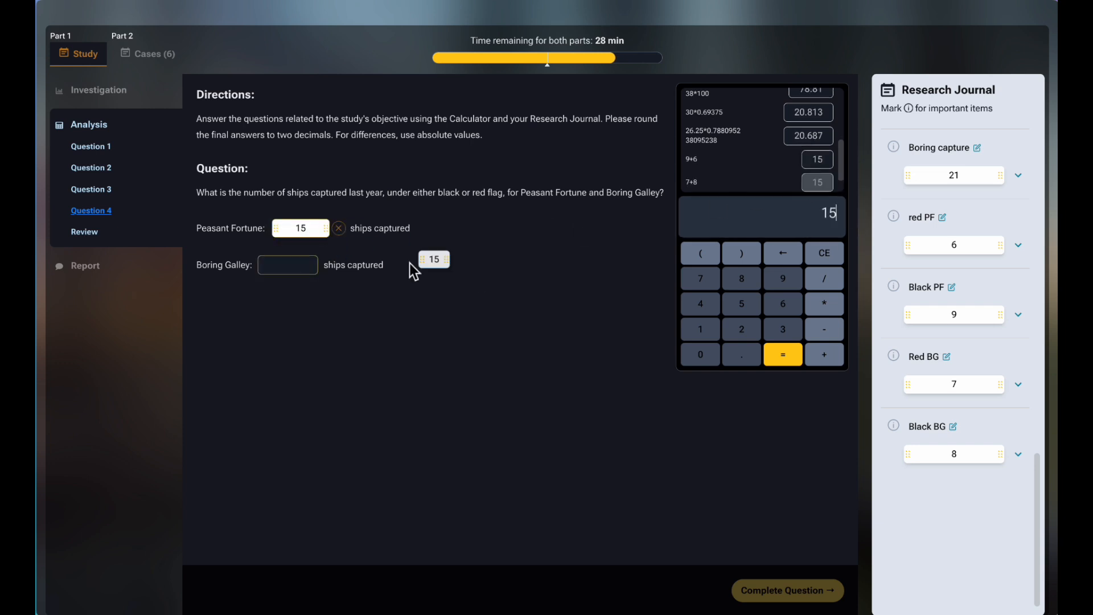
left_click_drag(433, 260, 288, 264)
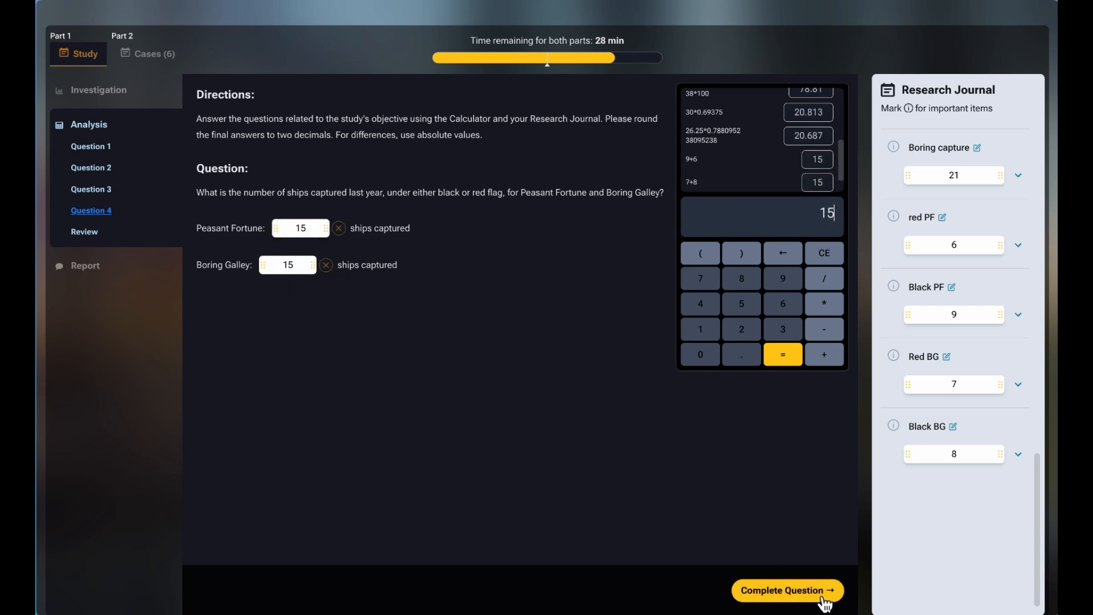
left_click(787, 591)
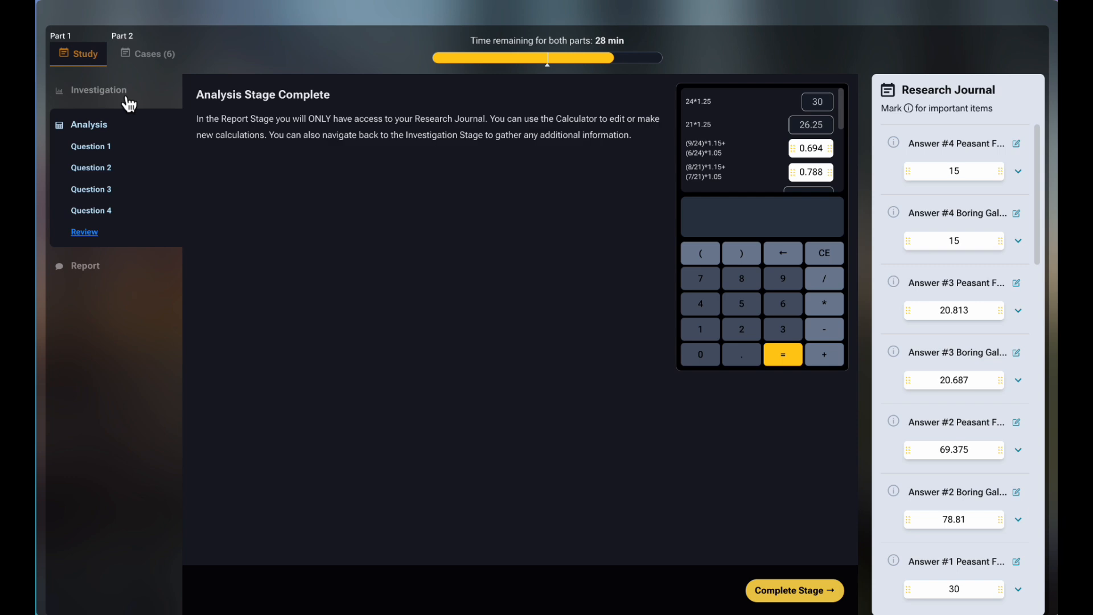
Complete the Analysis stage and move on to the Written Report
left_click(99, 88)
type("555")
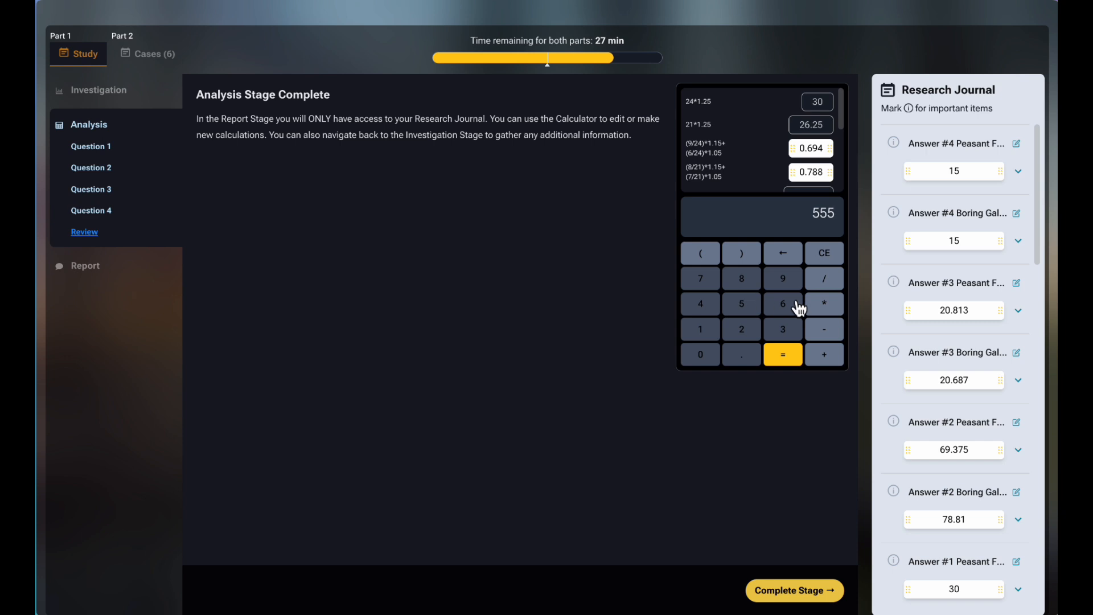
left_click(783, 304)
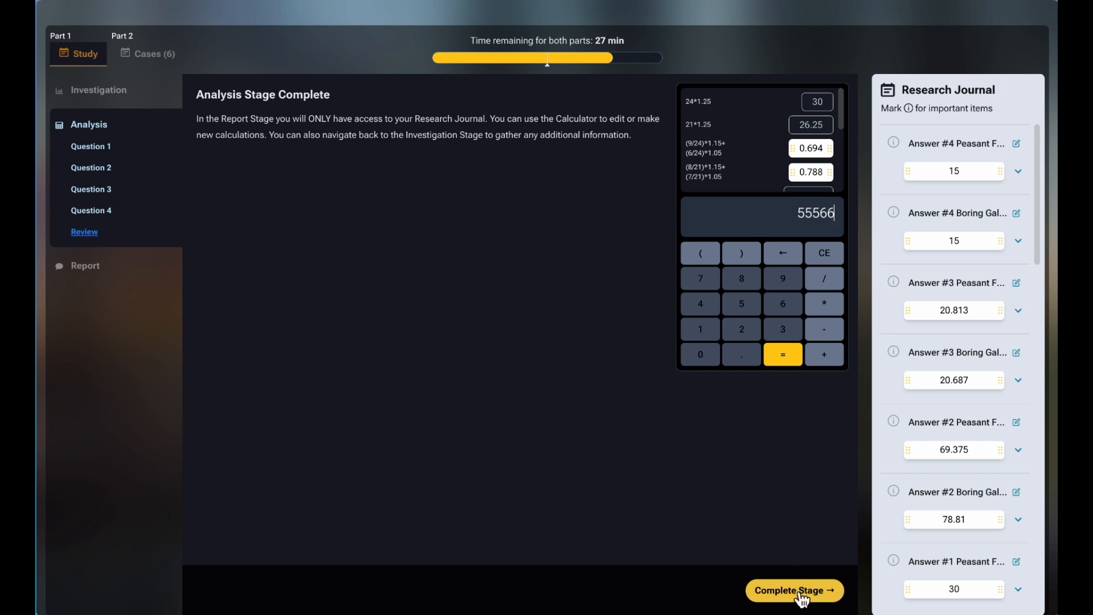
left_click(794, 591)
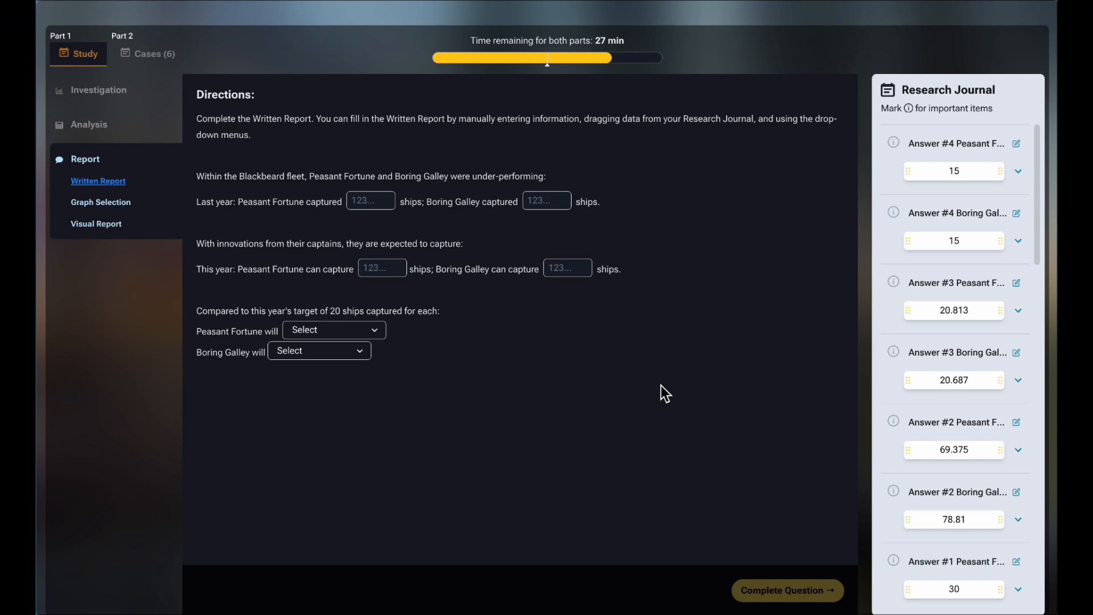
mouse_move(863, 303)
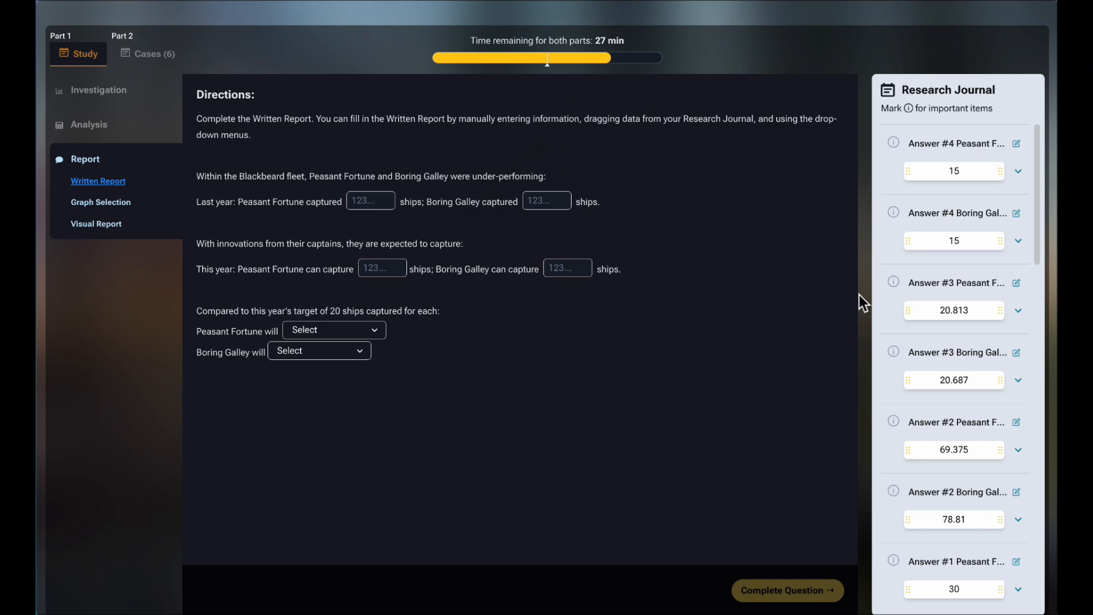
Fill the report with 15 ships each last year, 20.8125 and 20.687 this year, and the target comparison
scroll("down", 3)
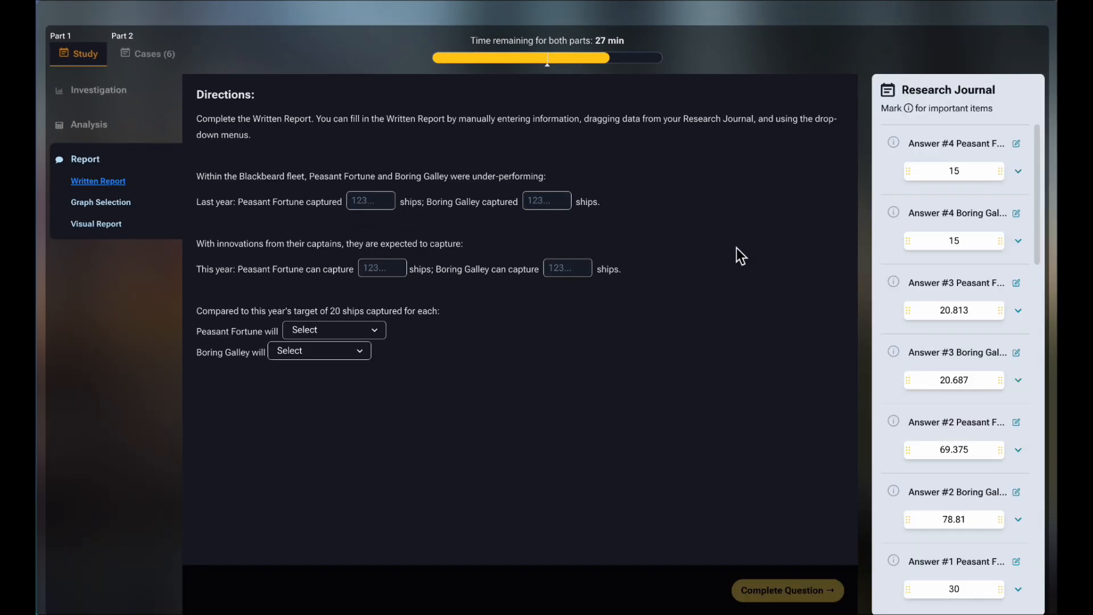
mouse_move(132, 216)
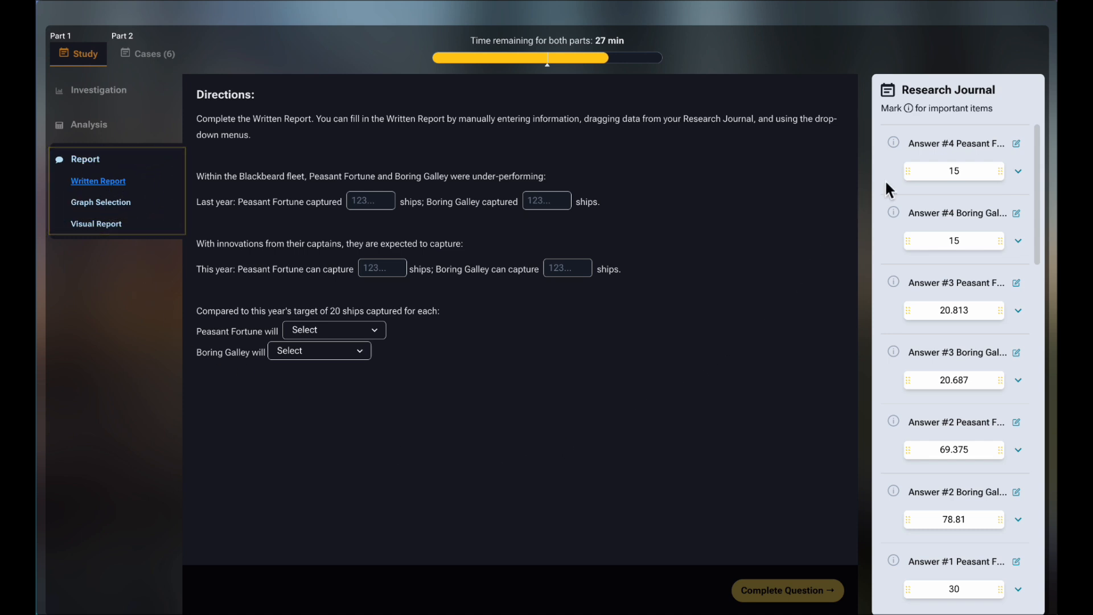
left_click_drag(953, 170, 371, 200)
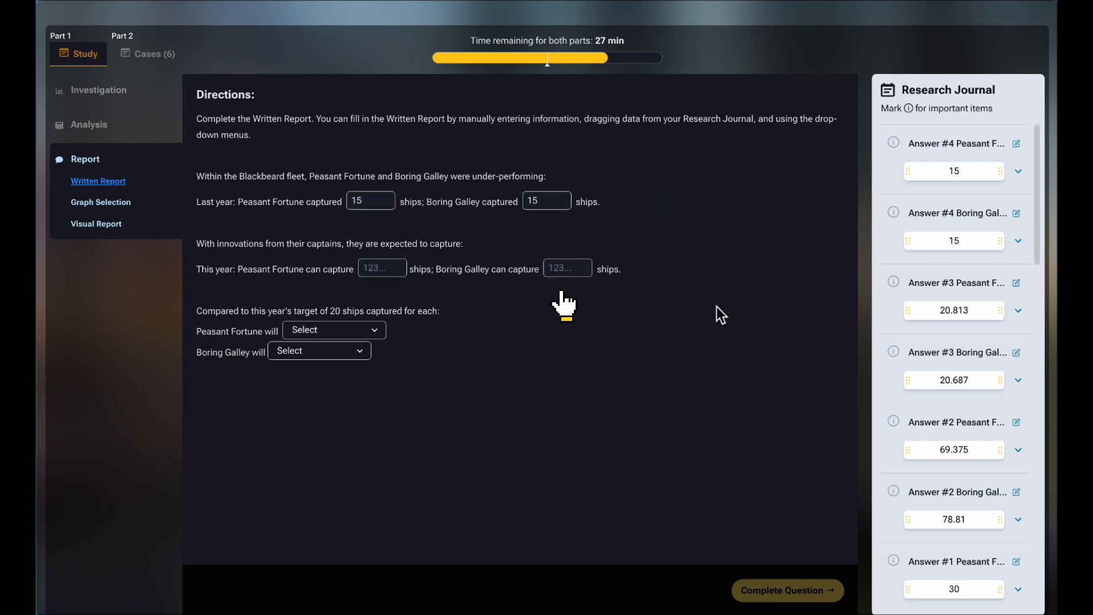
left_click(383, 268)
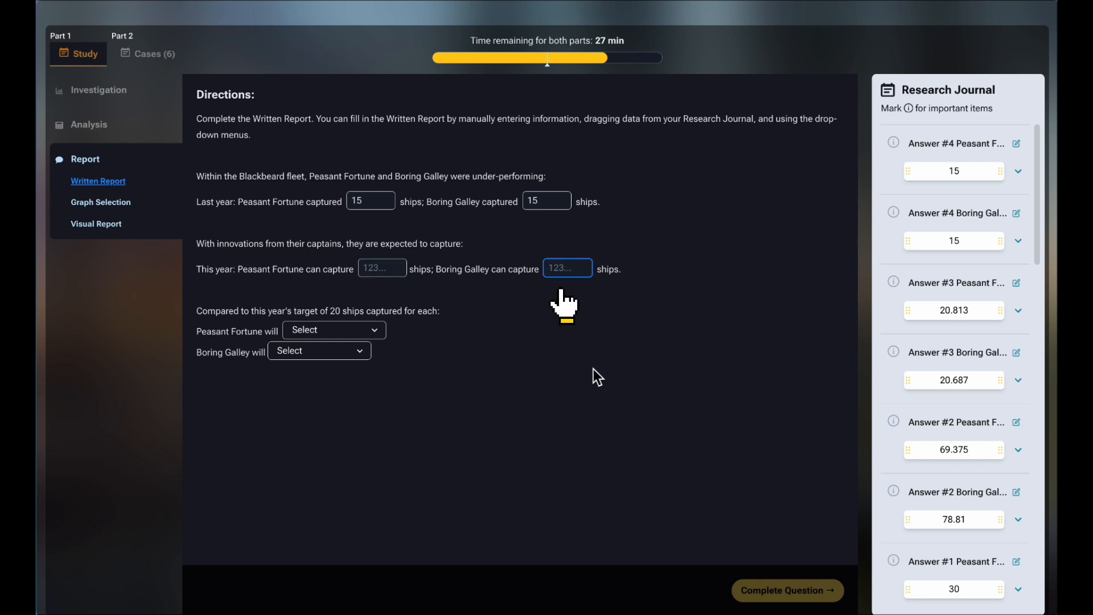
left_click(567, 267)
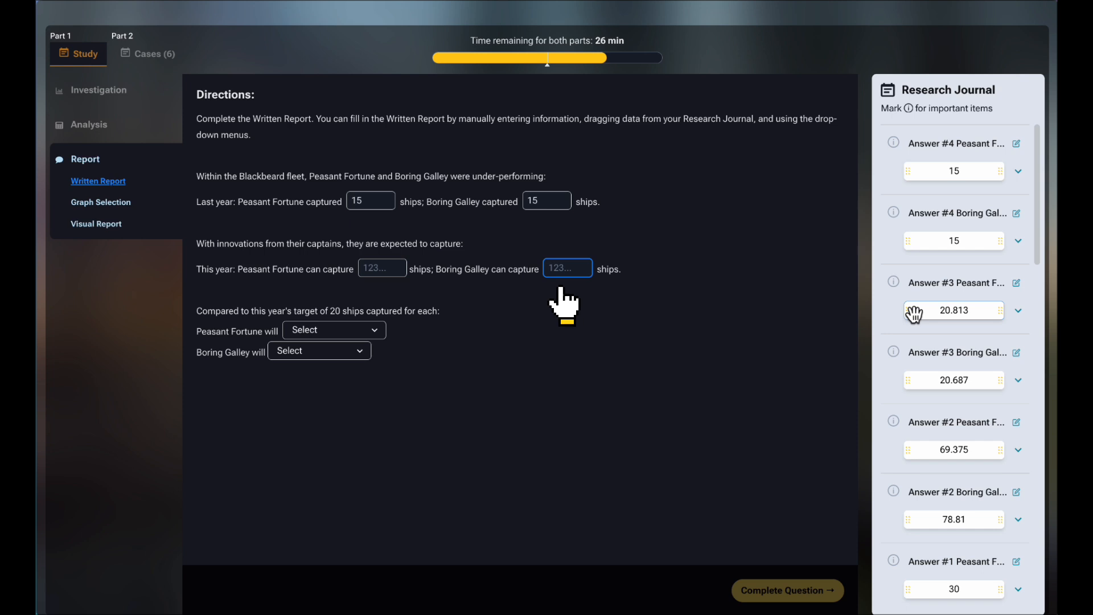
left_click_drag(953, 310, 383, 269)
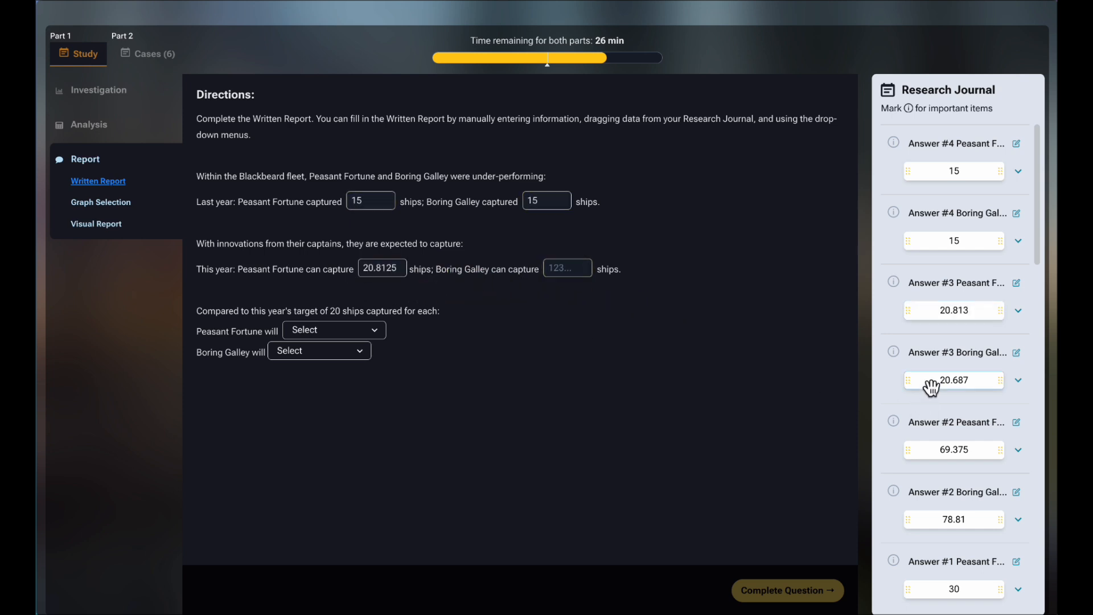
left_click(333, 331)
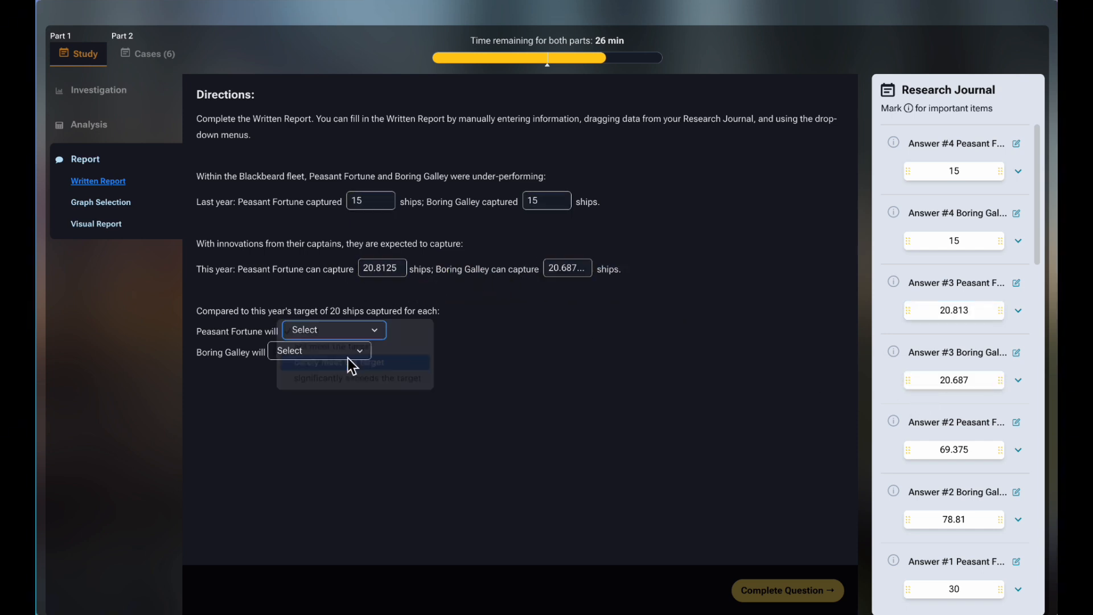
left_click(100, 202)
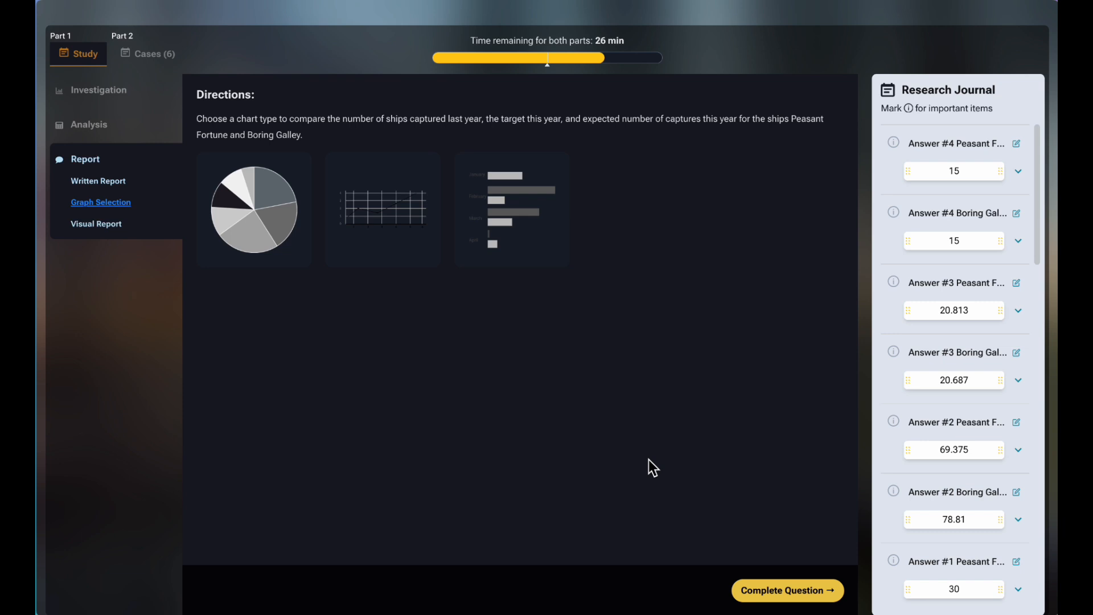
Choose the horizontal bar chart for comparing the ships and complete the question
left_click(253, 210)
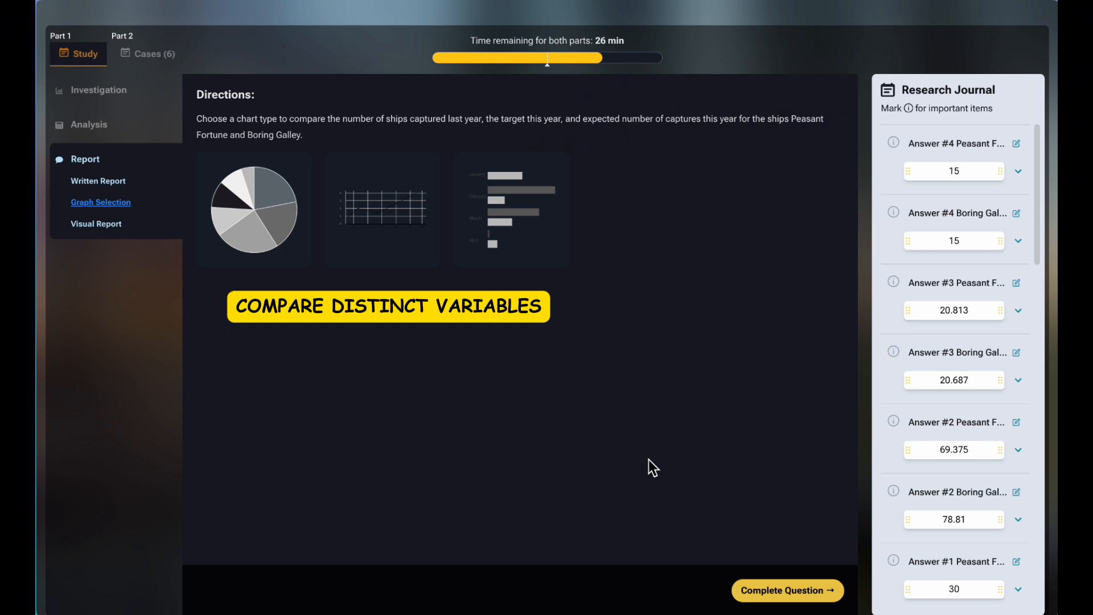
left_click(512, 210)
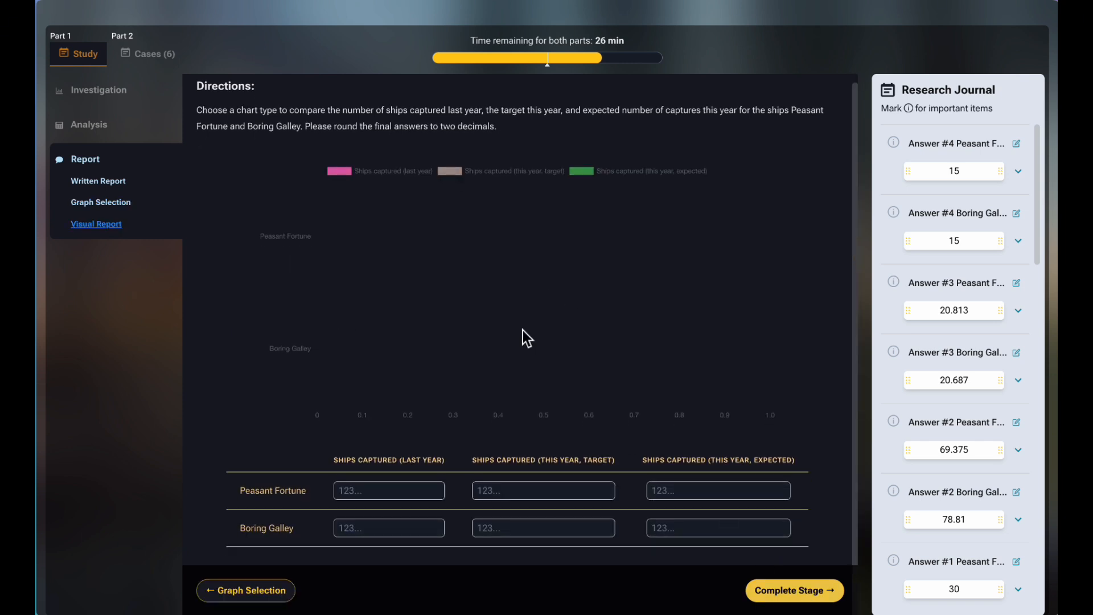
Enter 20.8125 and 20.687 expected captures in the Visual Report and submit the stage
scroll("down", 3)
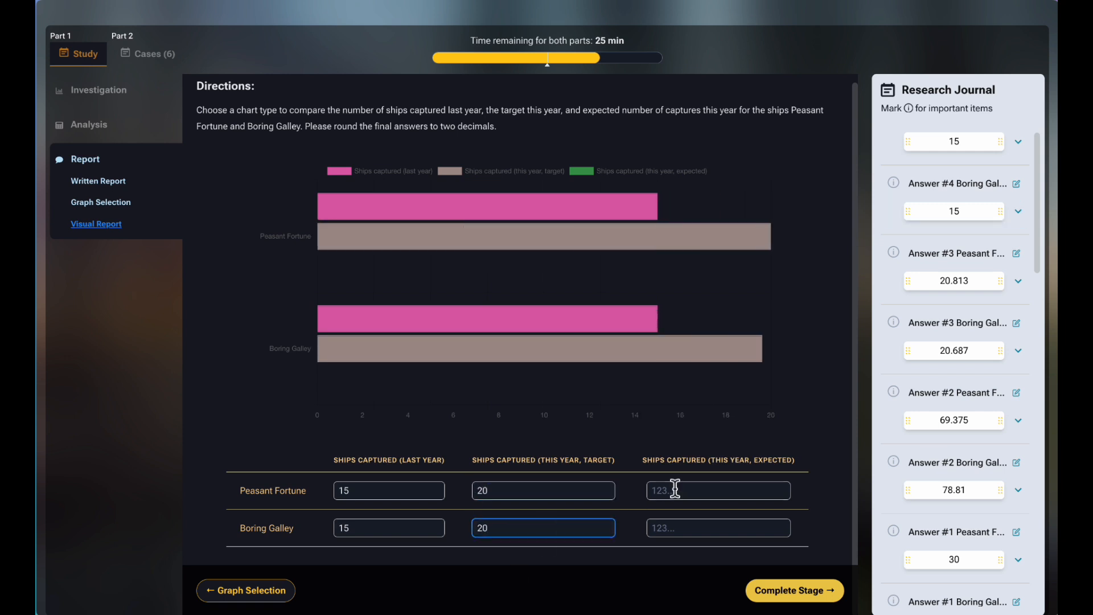
type("20.8125")
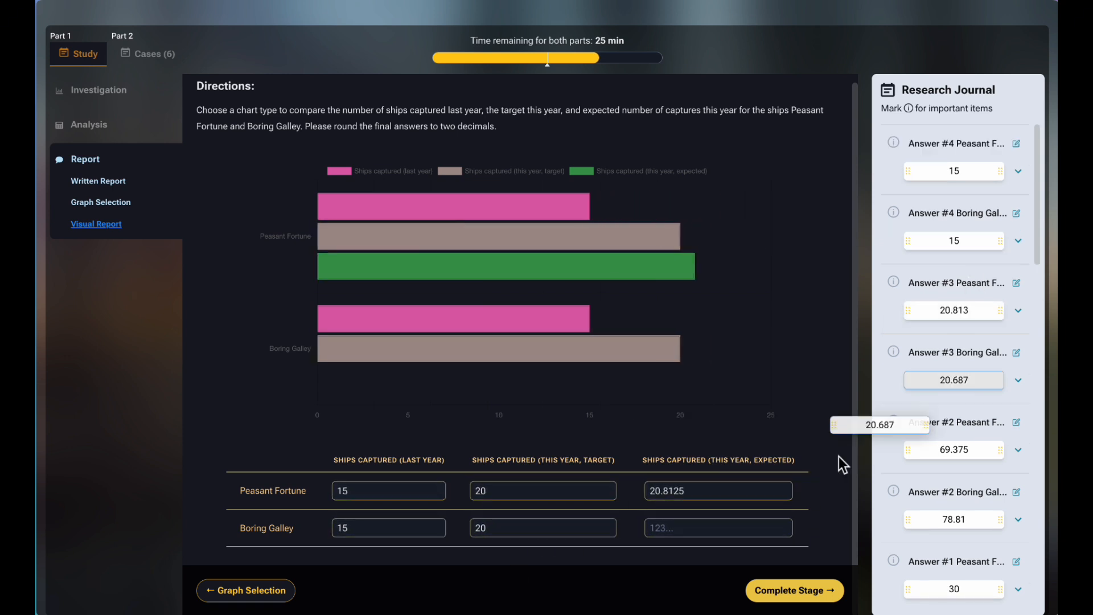
left_click(100, 203)
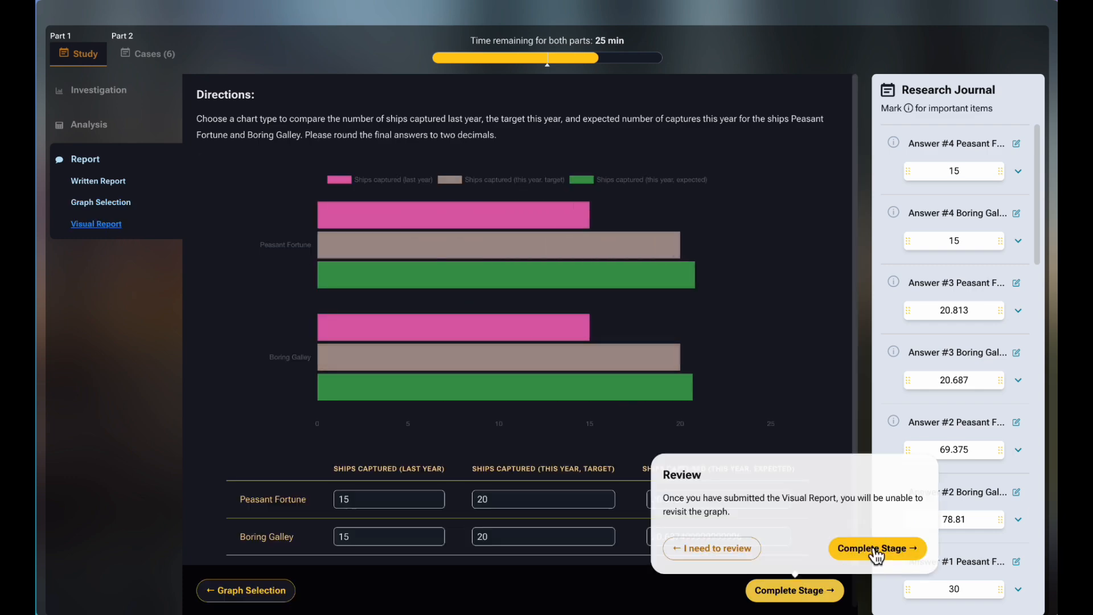
left_click(877, 548)
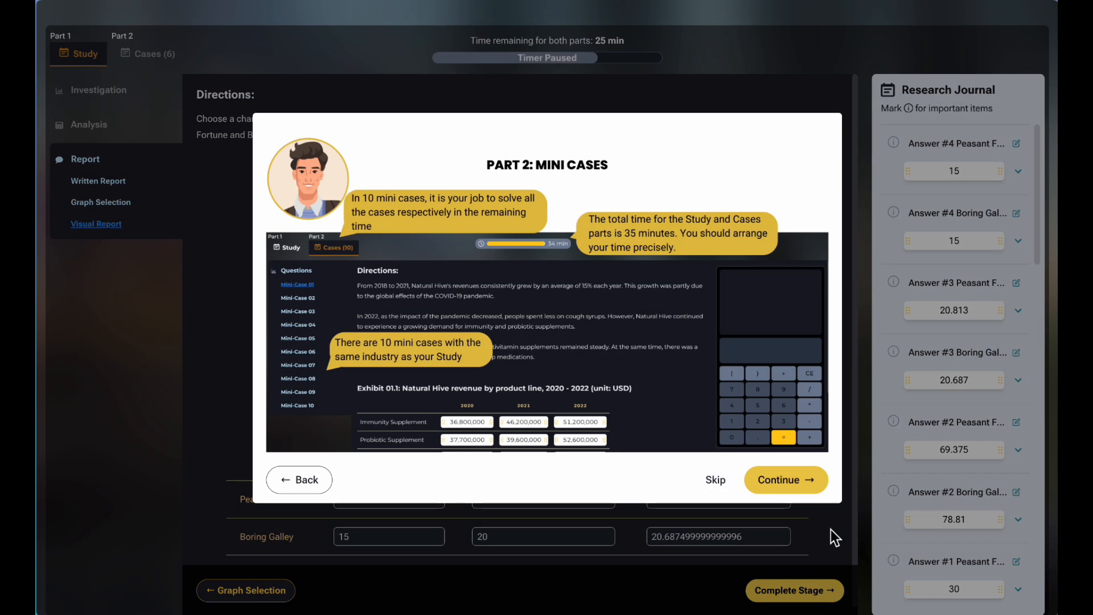
Continue past the Part 2 Mini Cases introduction into Case 1's repair cost question
left_click(784, 479)
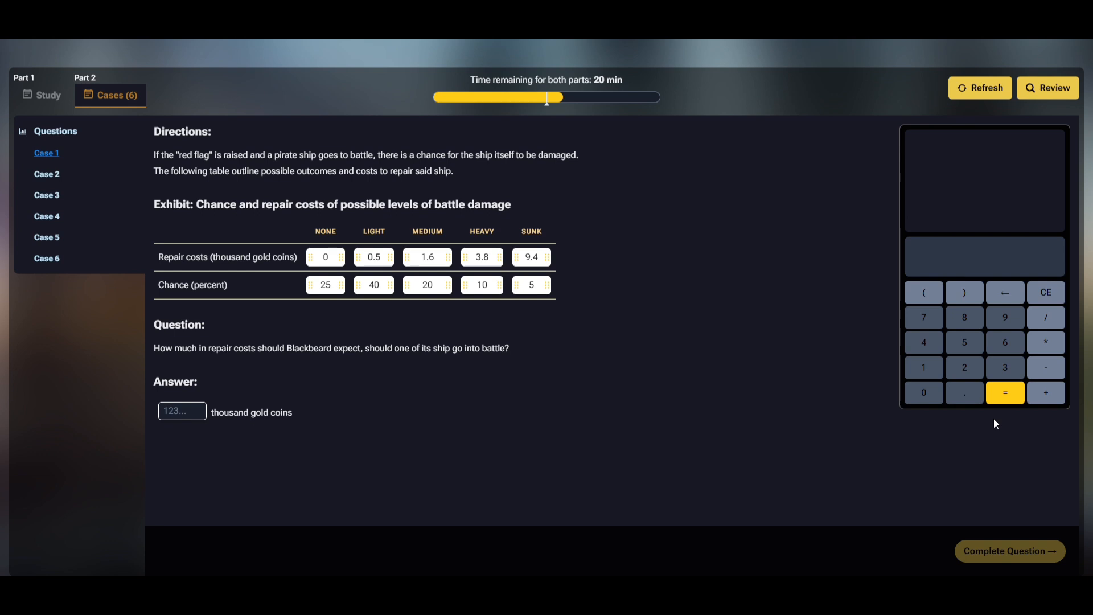
mouse_move(992, 423)
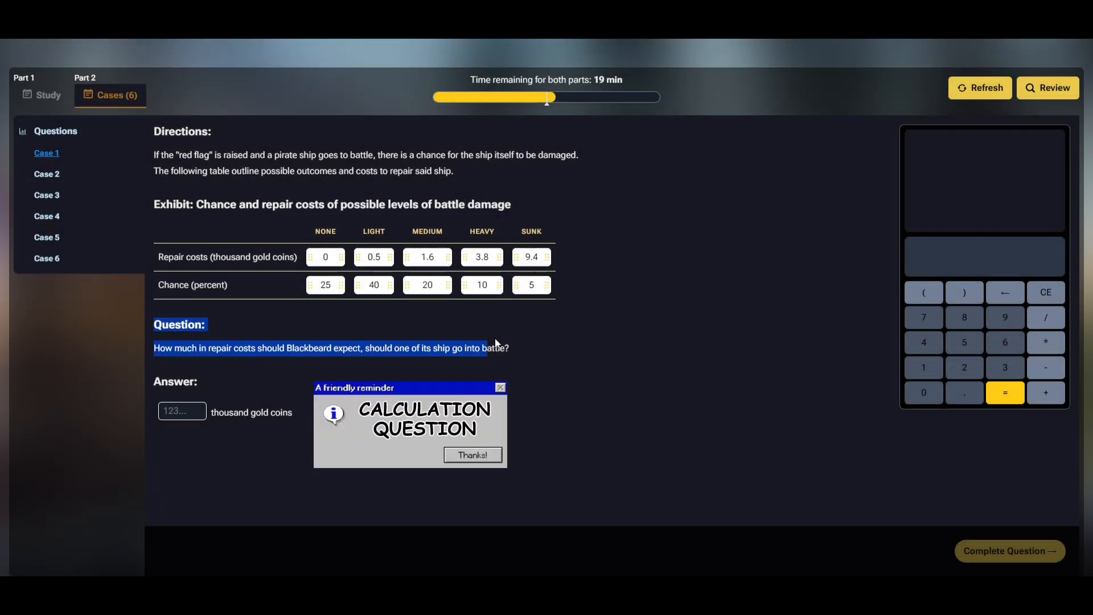
Compute the weighted repair cost, answer 1.37 thousand gold coins and confirm the Case 1 submission
left_click(552, 352)
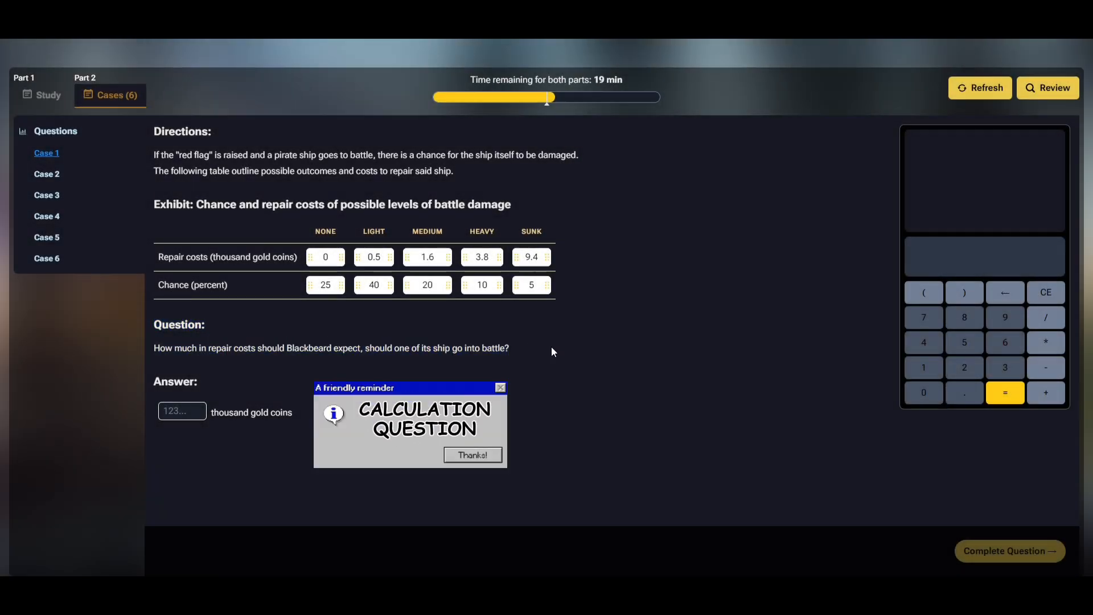
left_click(472, 454)
type("0.25+0.5*40+1.6*20+3")
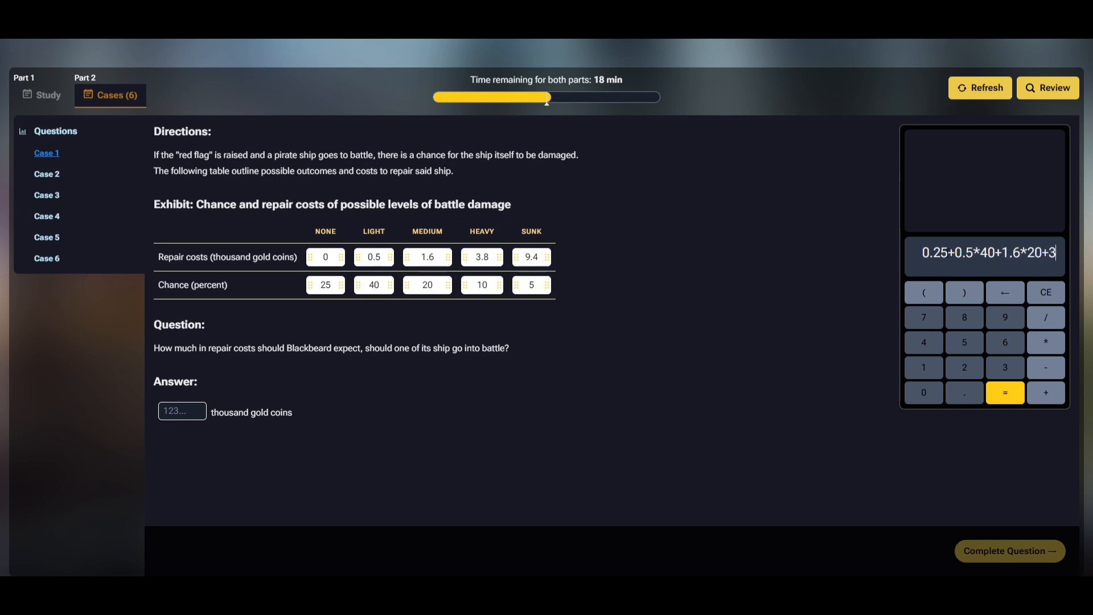
type(".8*10+9.4*")
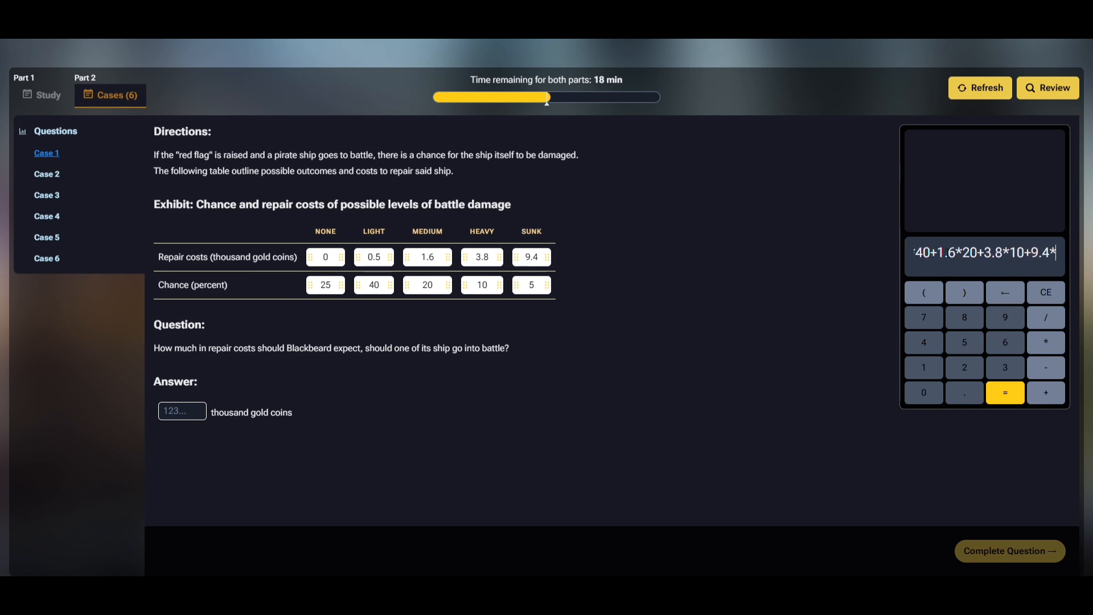
left_click(1005, 393)
type("1.")
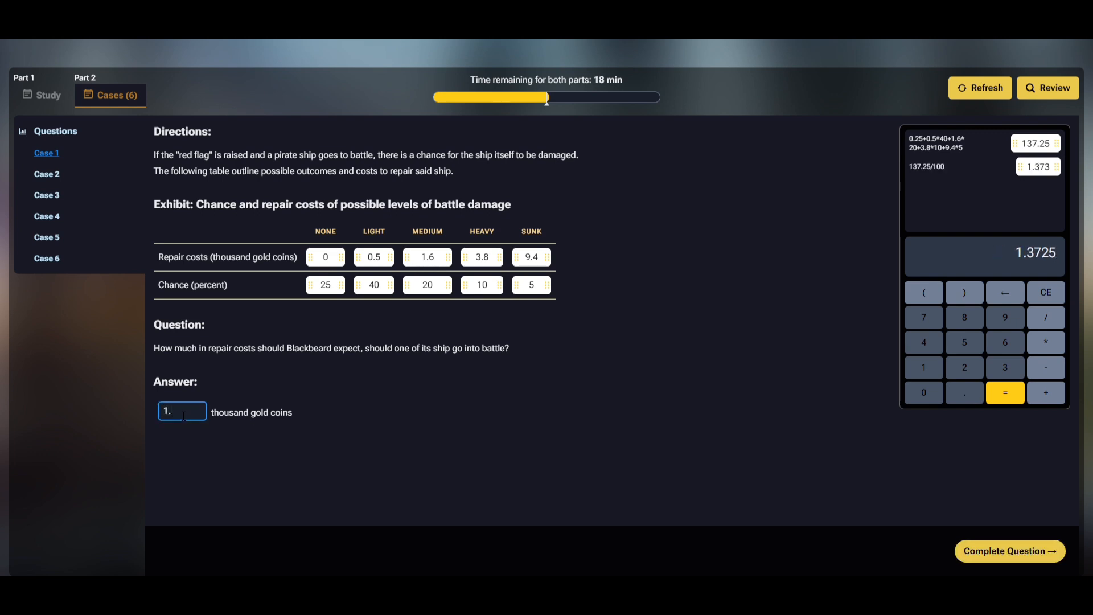
left_click(1009, 551)
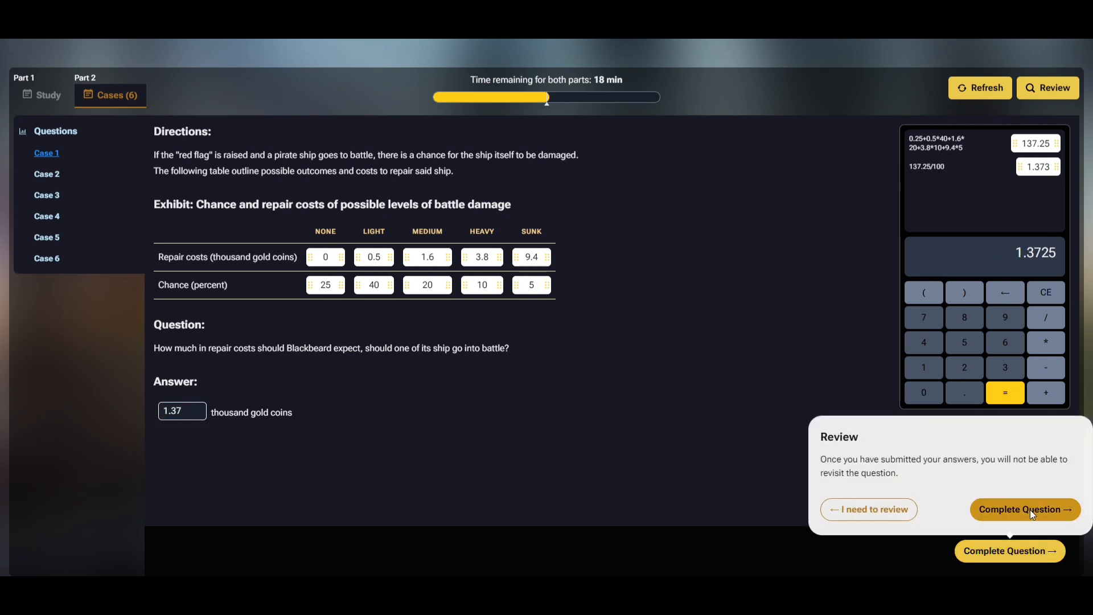
left_click(1025, 509)
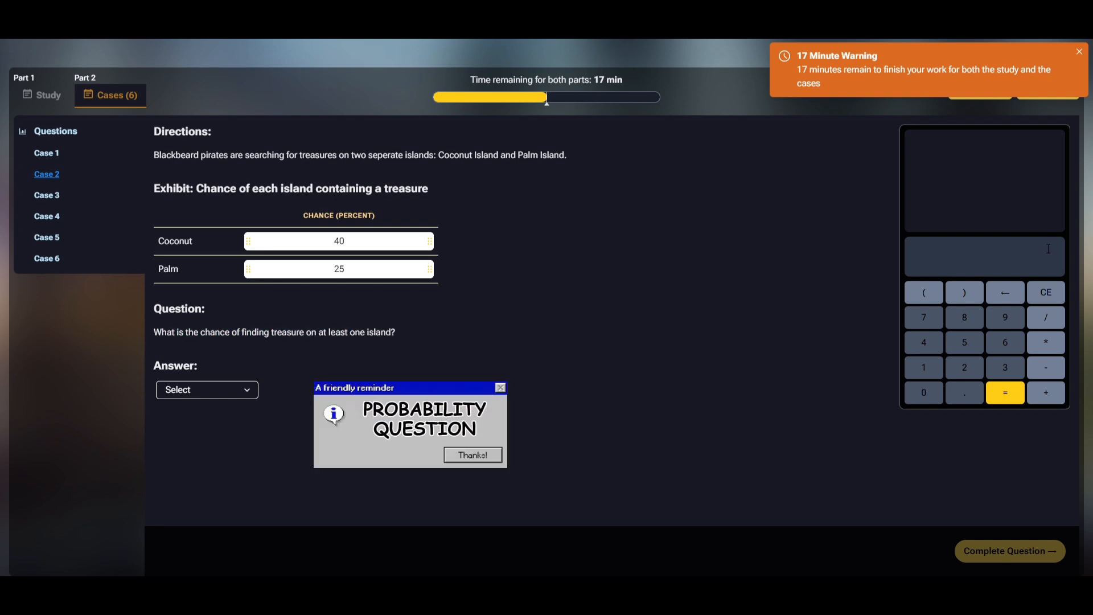
Calculate 40/100+25/100-(40/100*25/100), choose 55 percent and complete Case 2
left_click(473, 454)
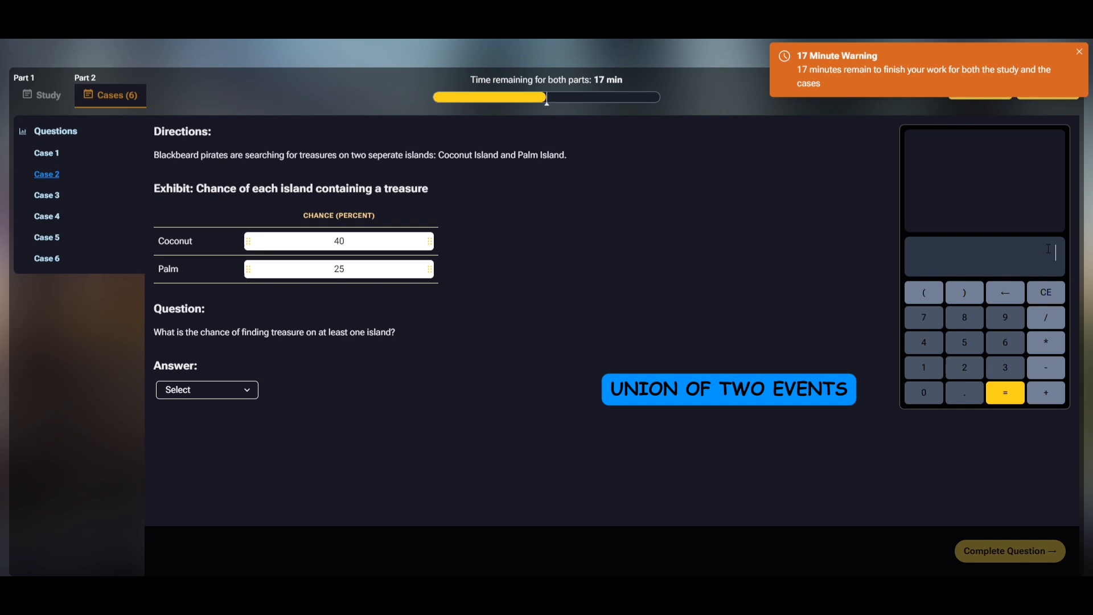
type("40/10")
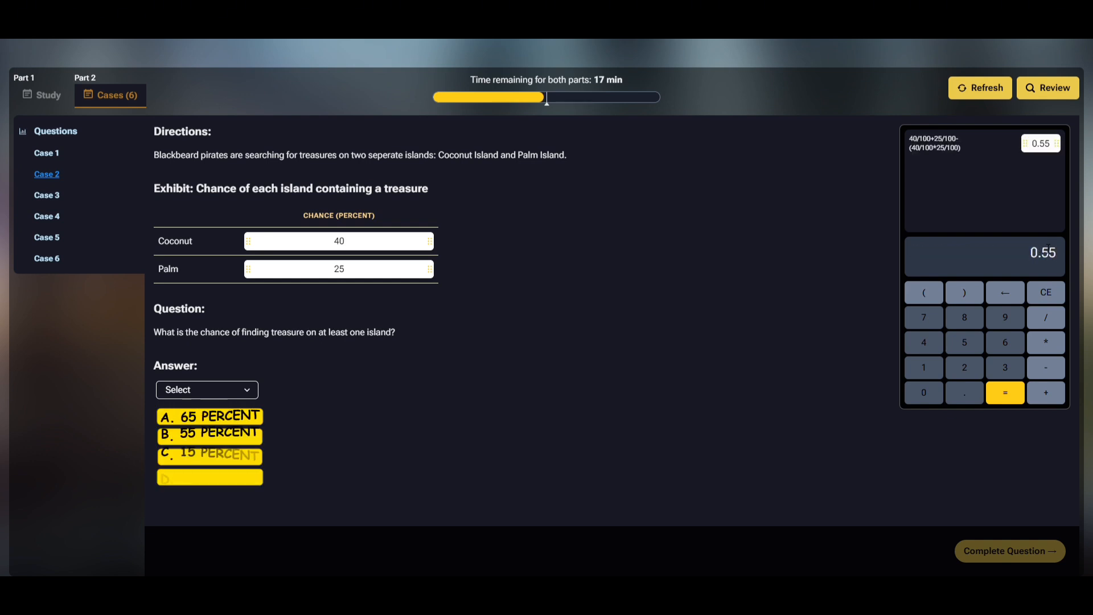
left_click(206, 389)
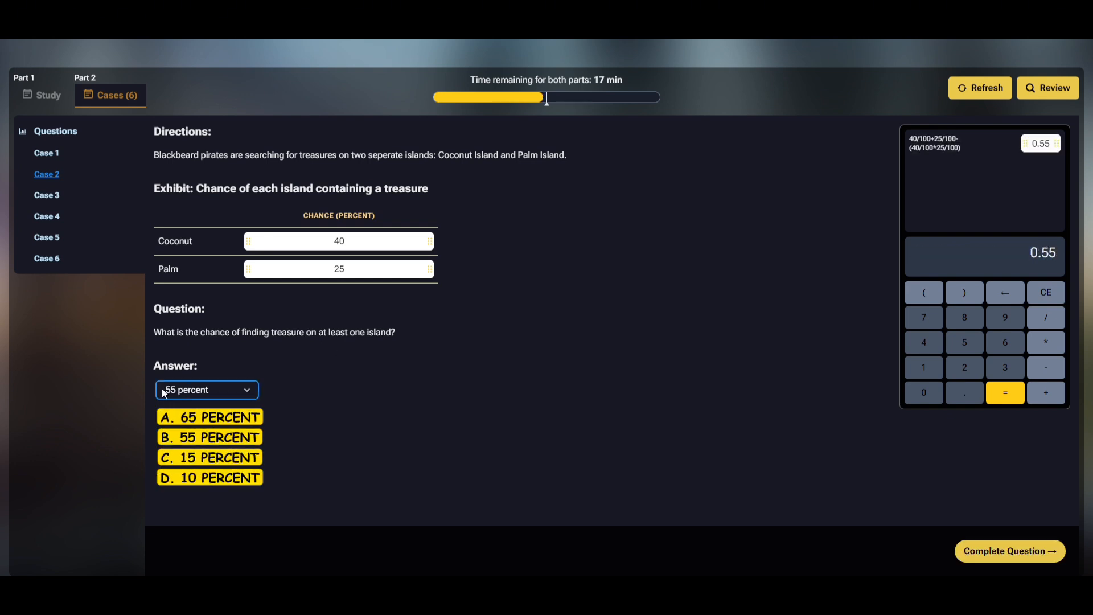
left_click(1009, 551)
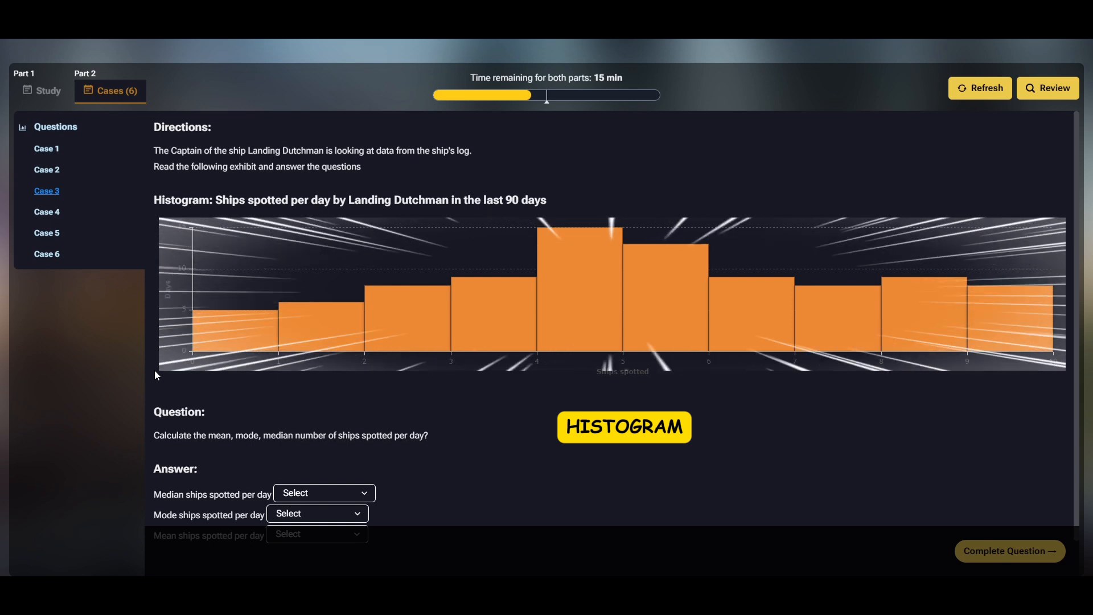
mouse_move(251, 315)
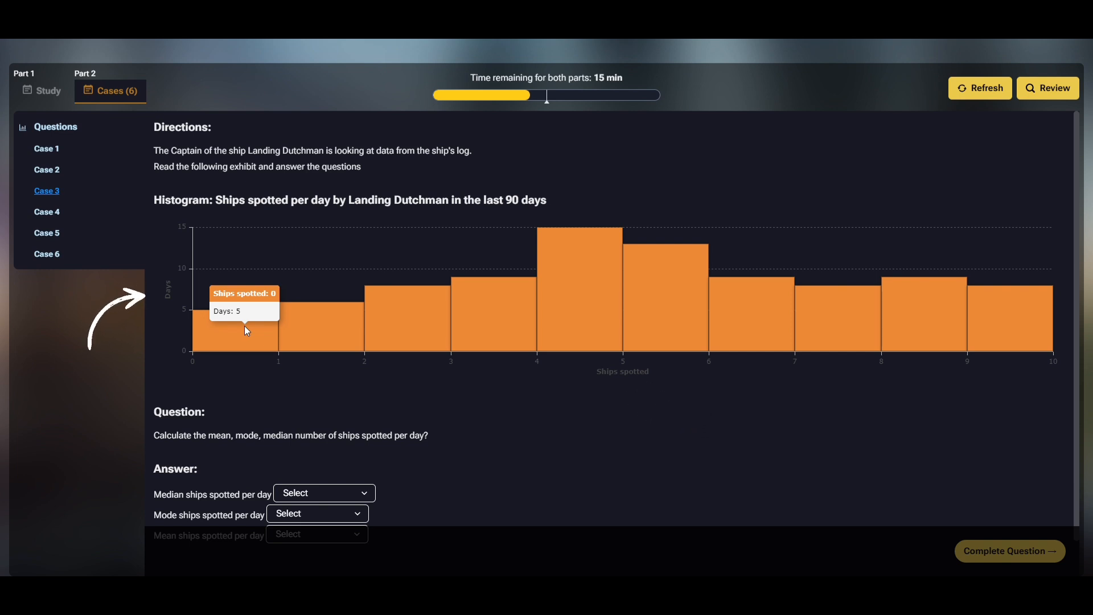
mouse_move(234, 355)
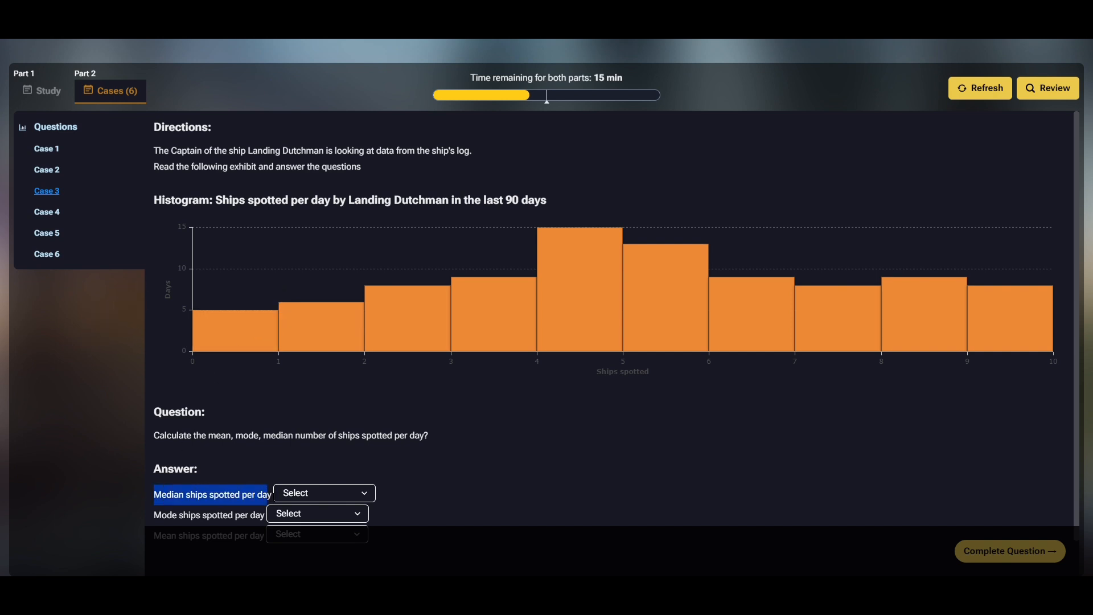
Read the histogram, then set the median to >4, the mode to =4 and review the mean choices
scroll("down", 3)
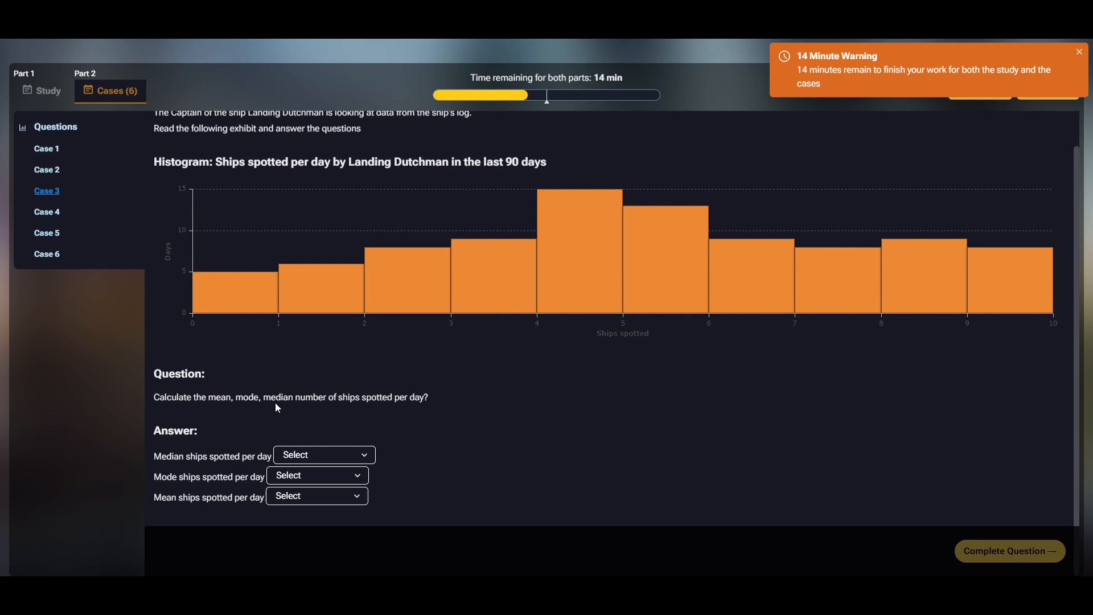
mouse_move(945, 279)
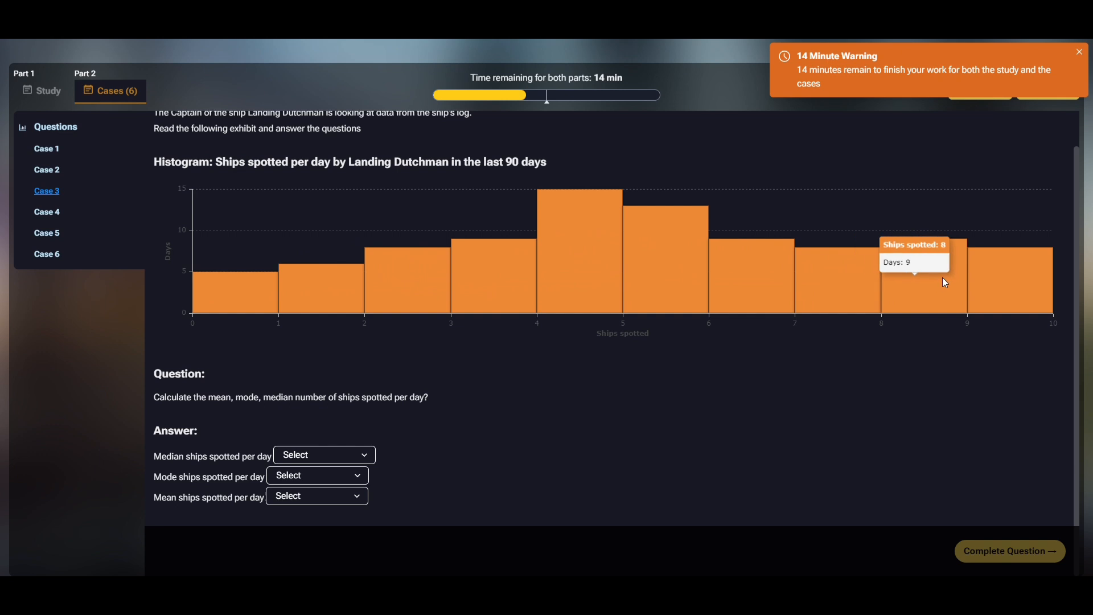
mouse_move(157, 362)
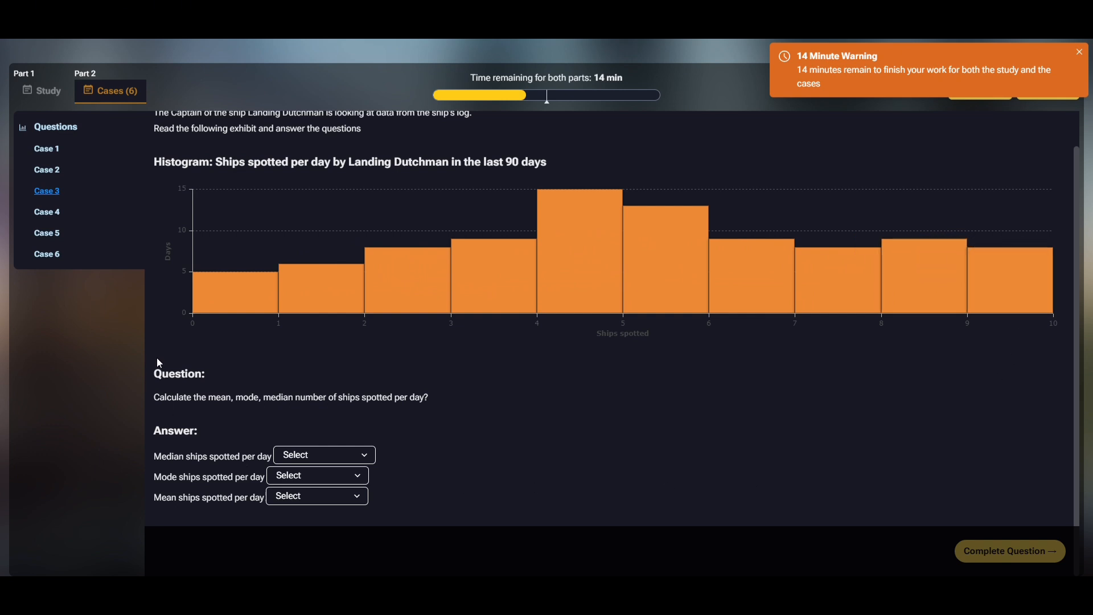
mouse_move(235, 286)
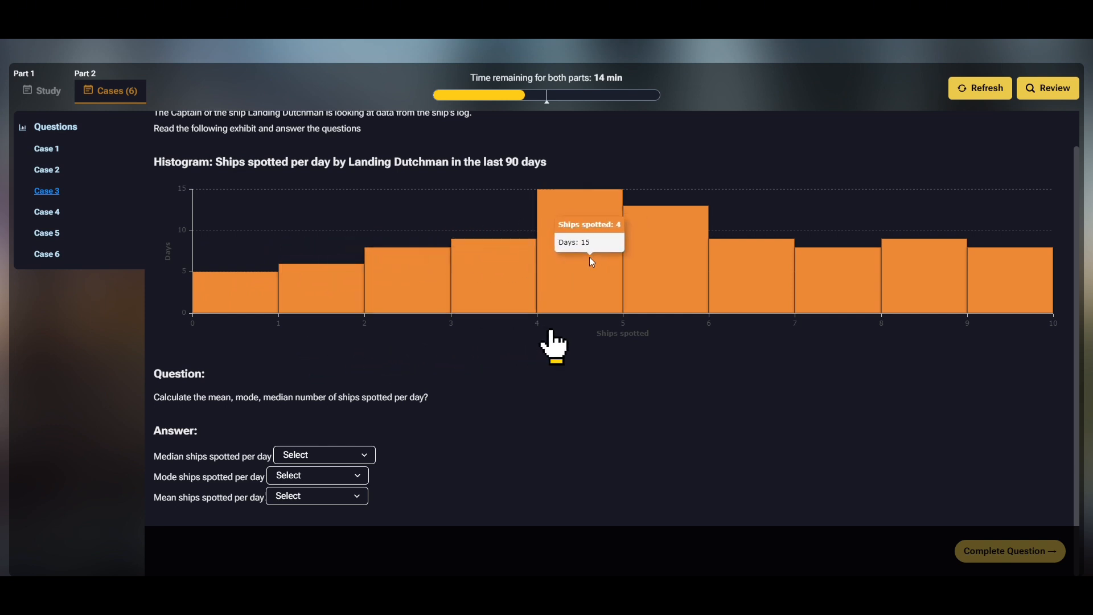
mouse_move(663, 345)
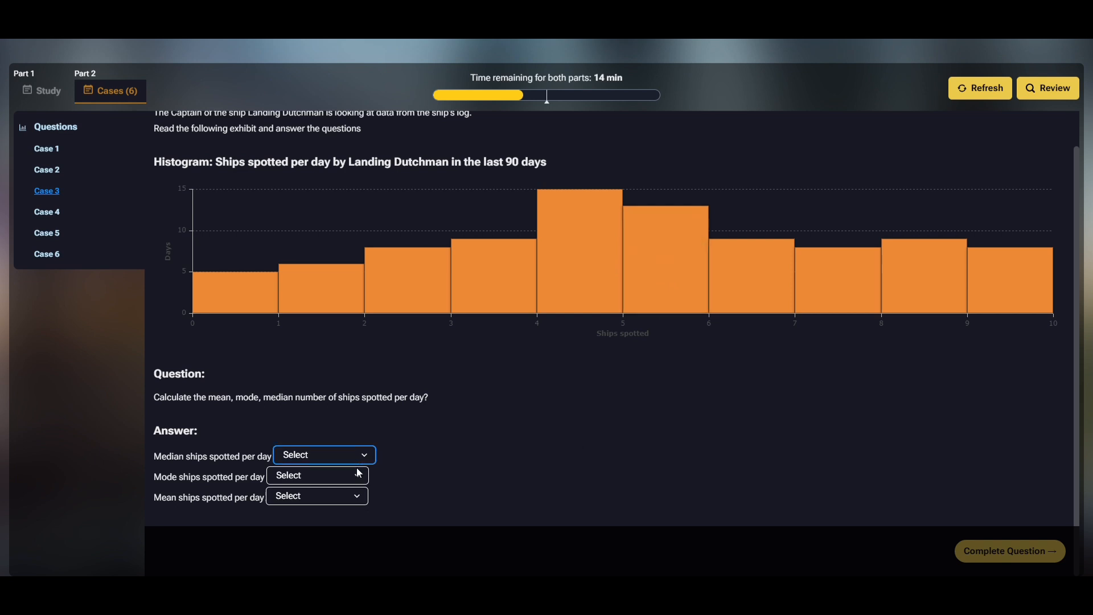
left_click(322, 454)
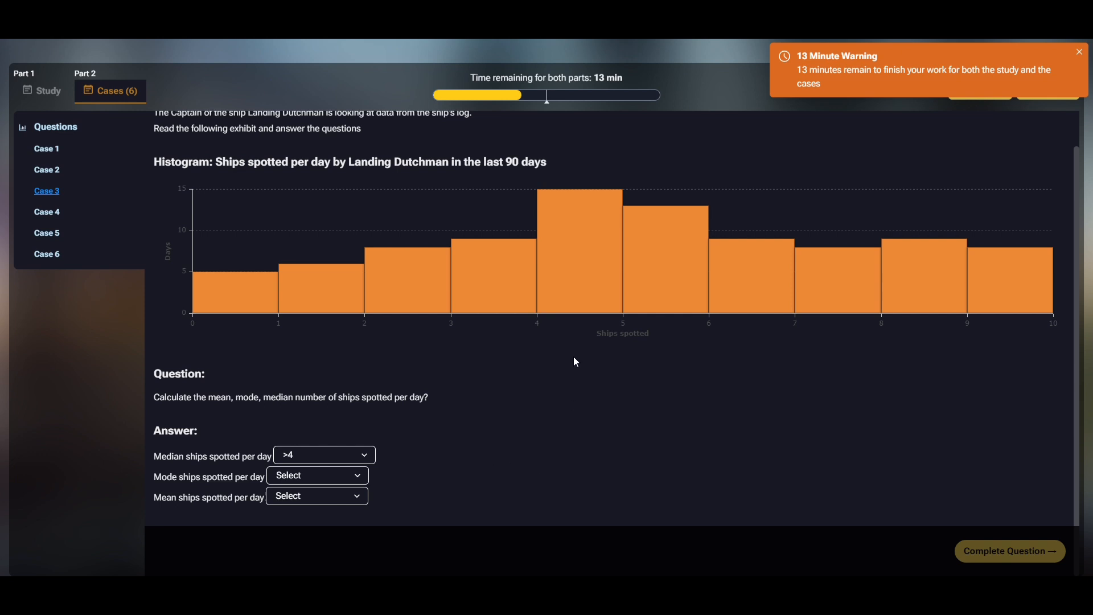
mouse_move(582, 278)
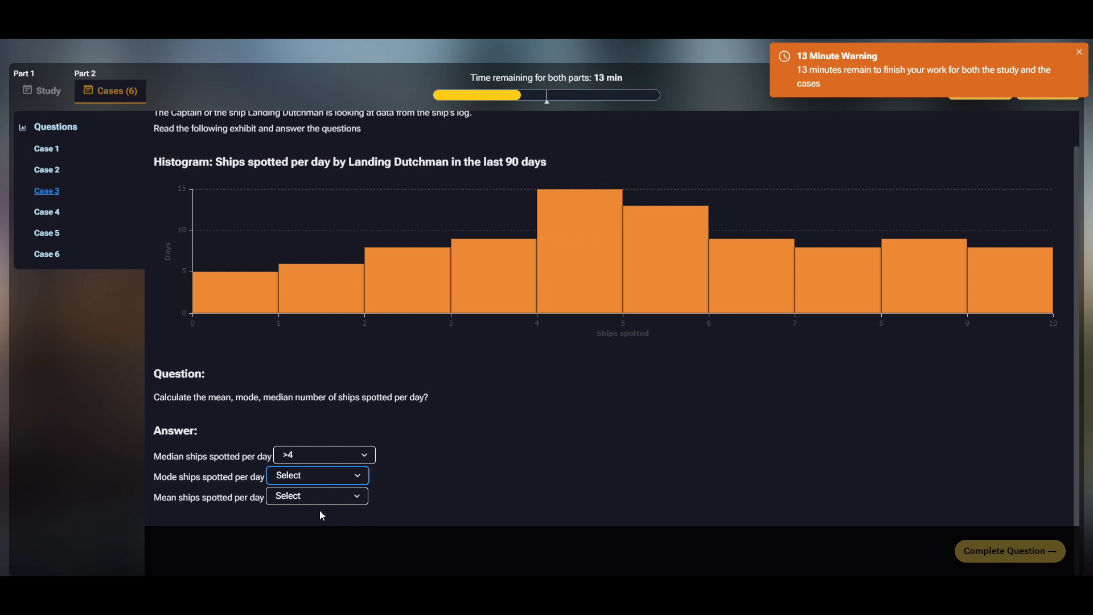
left_click(317, 475)
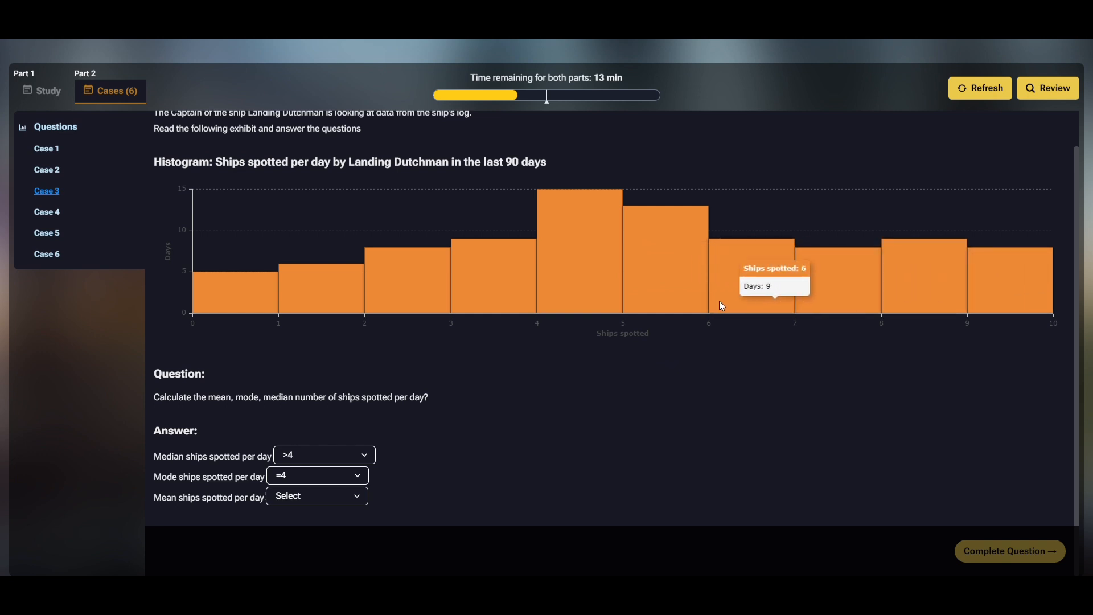
mouse_move(524, 459)
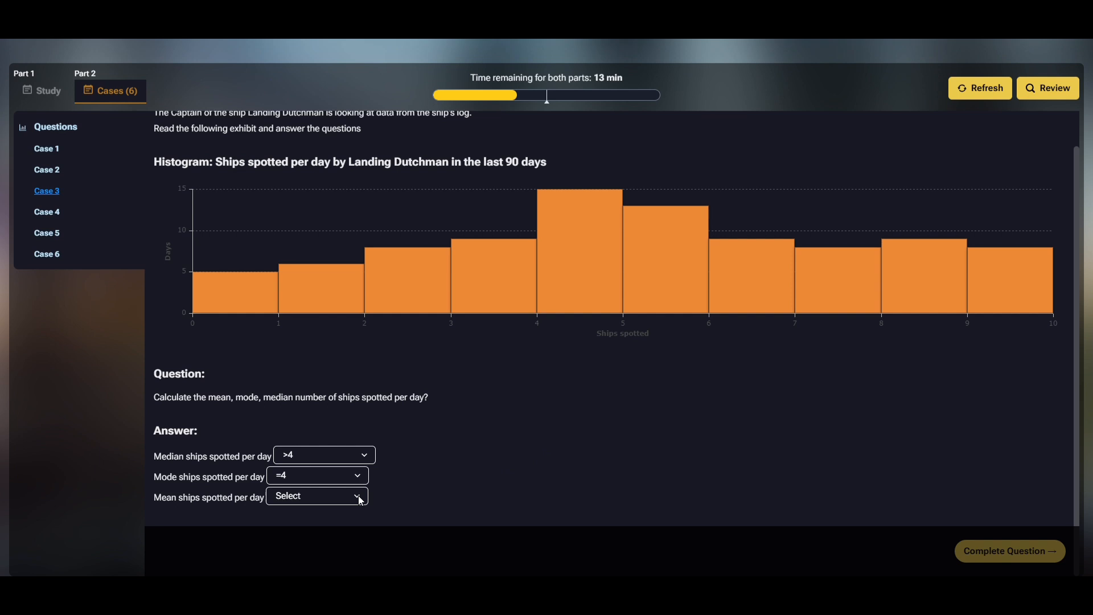
left_click(315, 495)
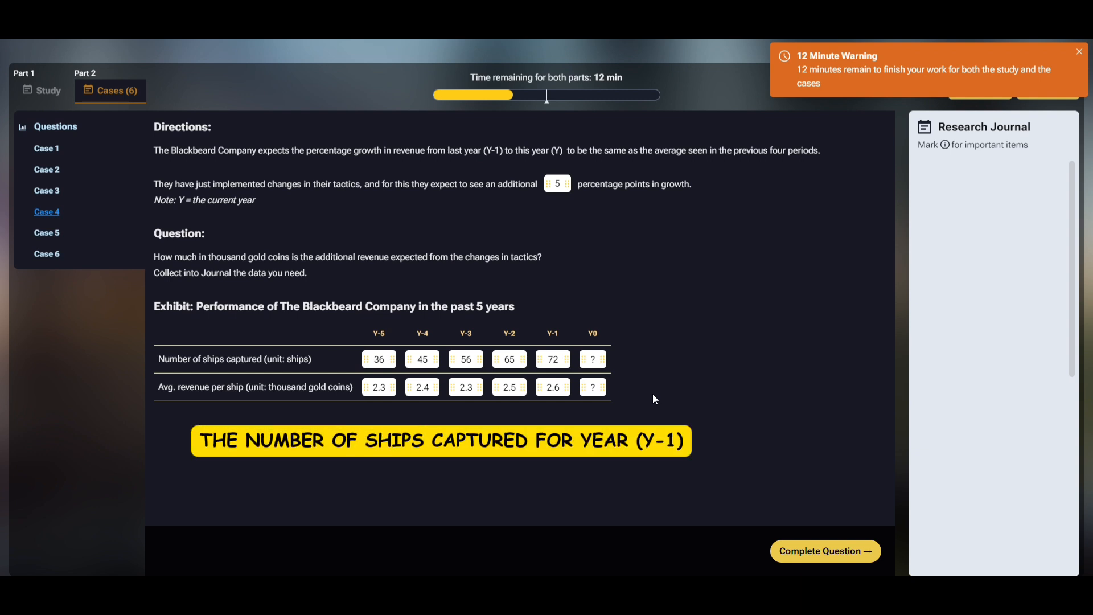
Add Case 4's Y-1 ship count 72, revenue per ship 2.6 and the extra 5 points to the Research Journal
left_click(1079, 52)
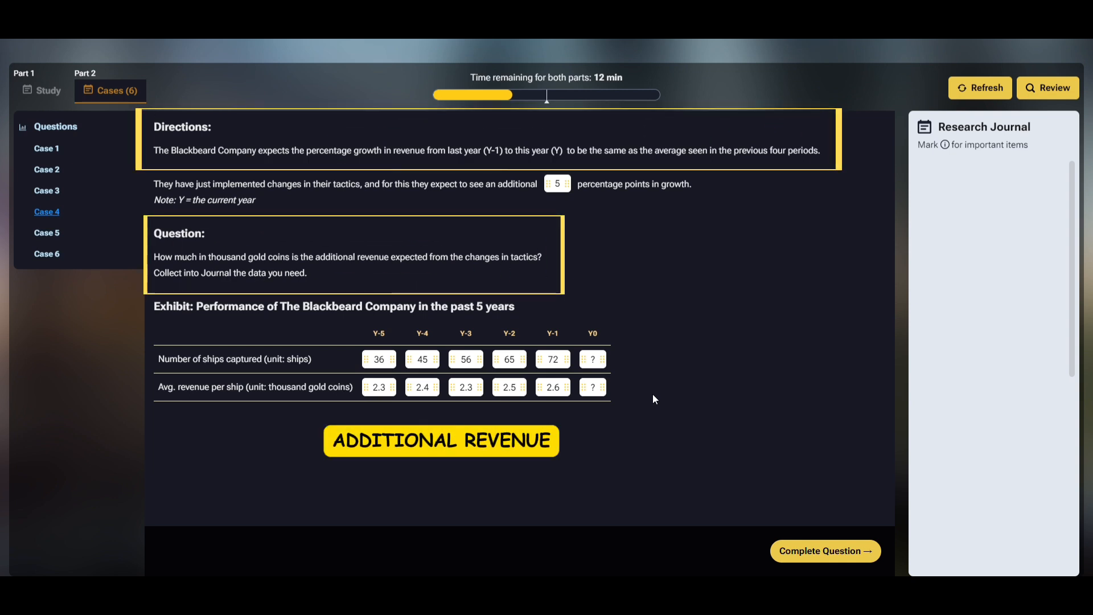
mouse_move(656, 407)
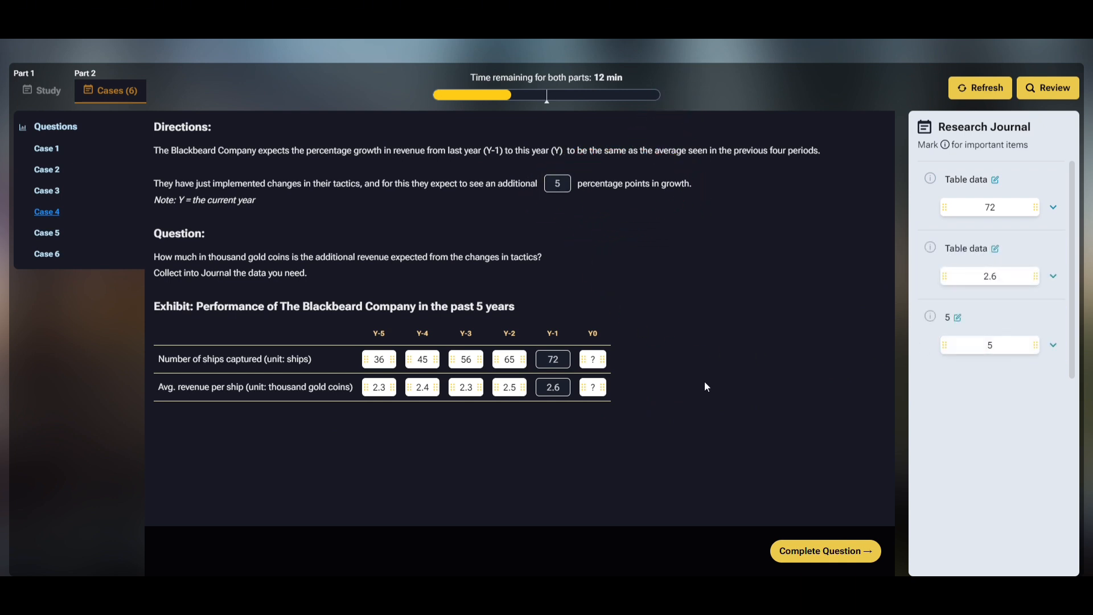
mouse_move(635, 386)
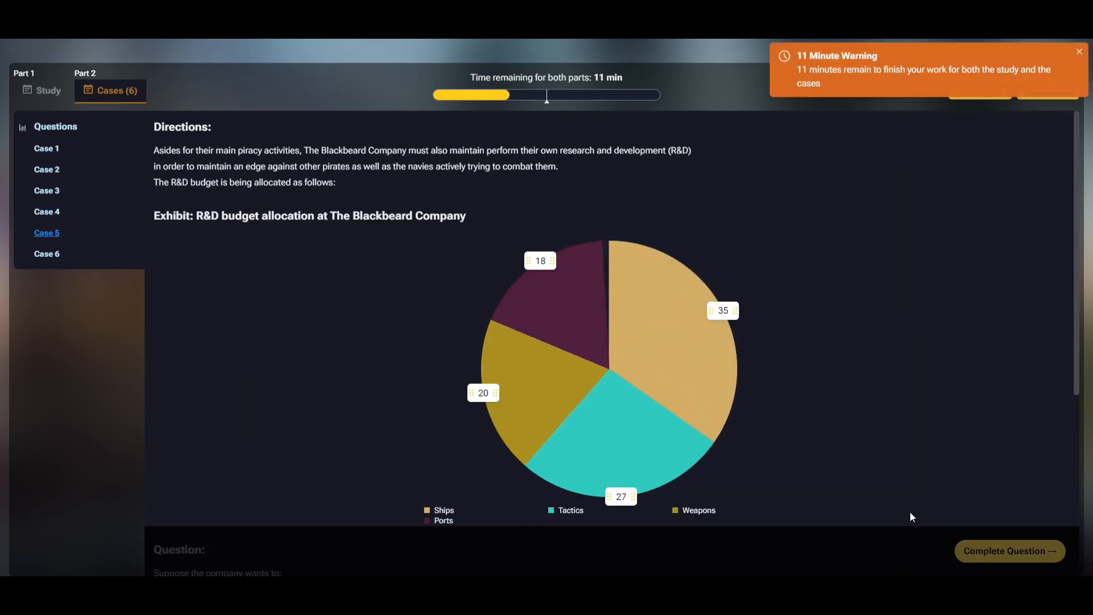
Choose the percentage-point P(new) Ports allocation formula and confirm the Case 5 submission
scroll("down", 3)
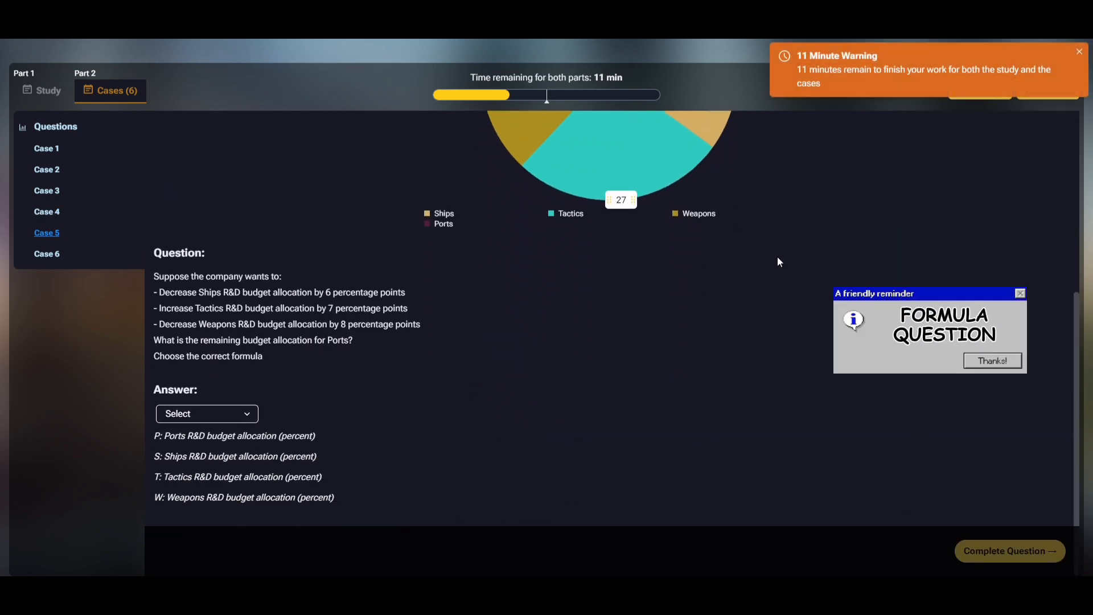
mouse_move(740, 270)
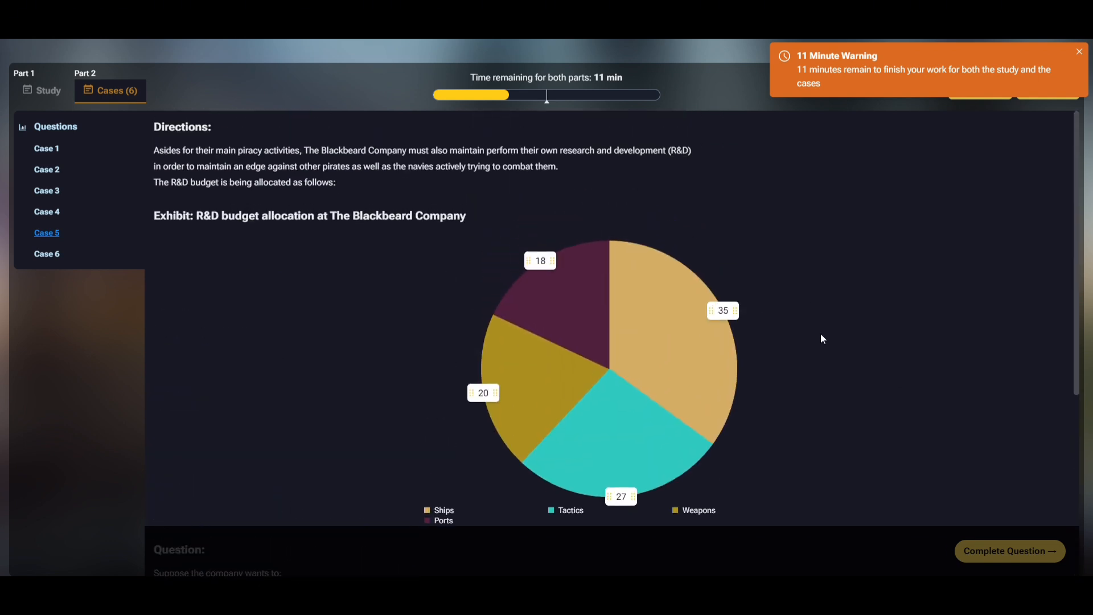
mouse_move(820, 348)
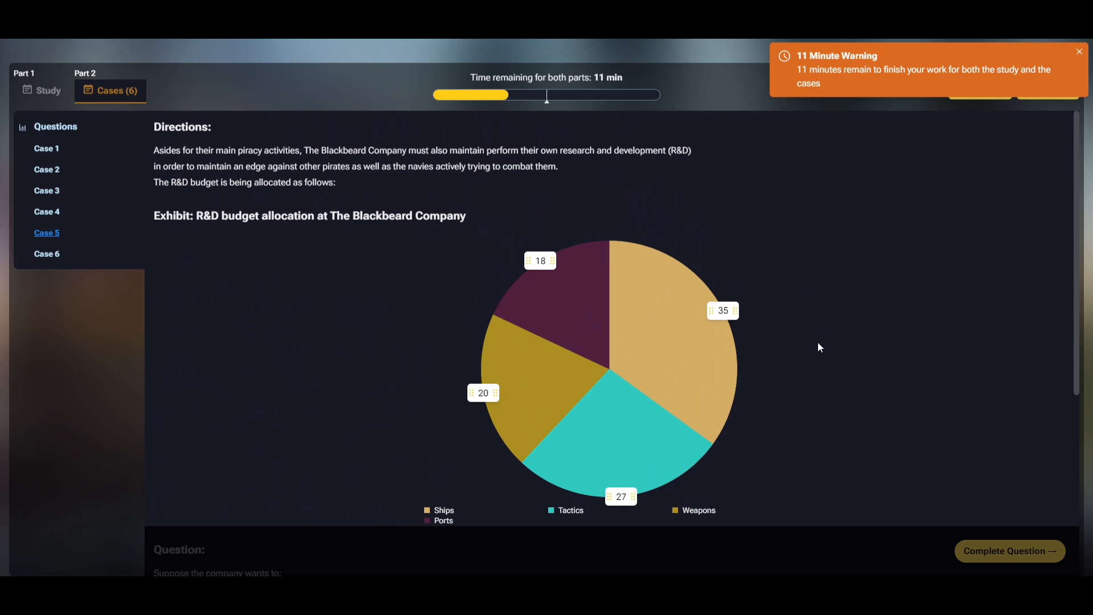
scroll("down", 3)
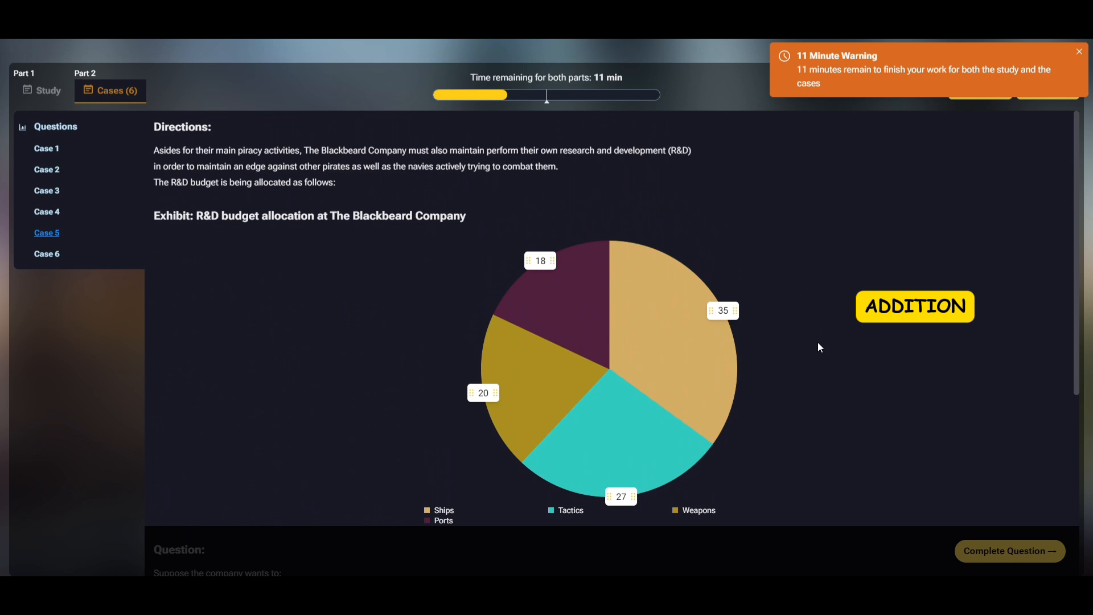
mouse_move(667, 335)
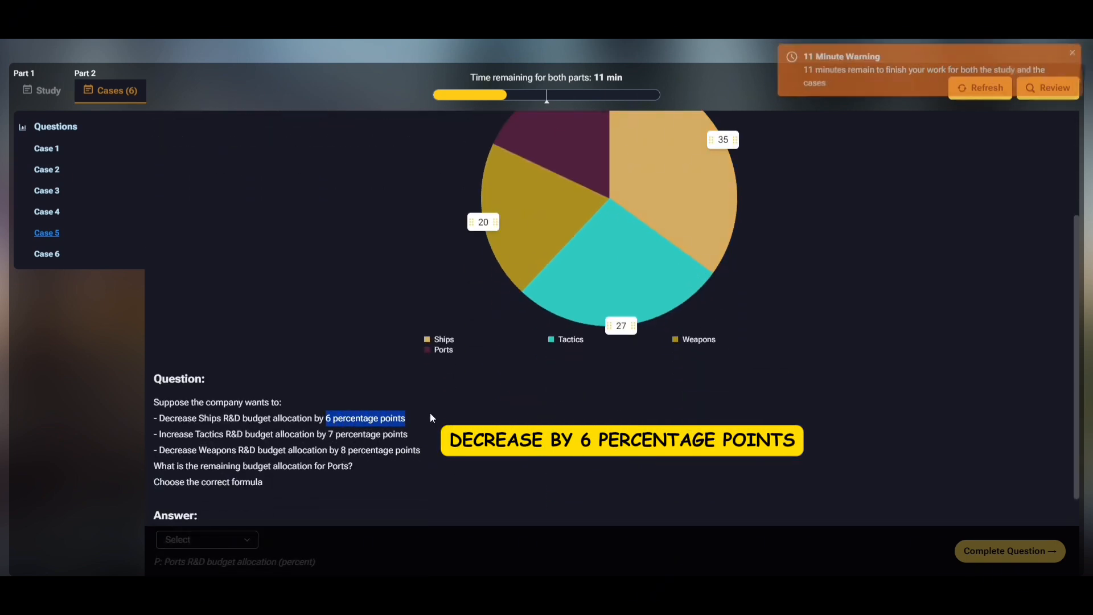
scroll("down", 3)
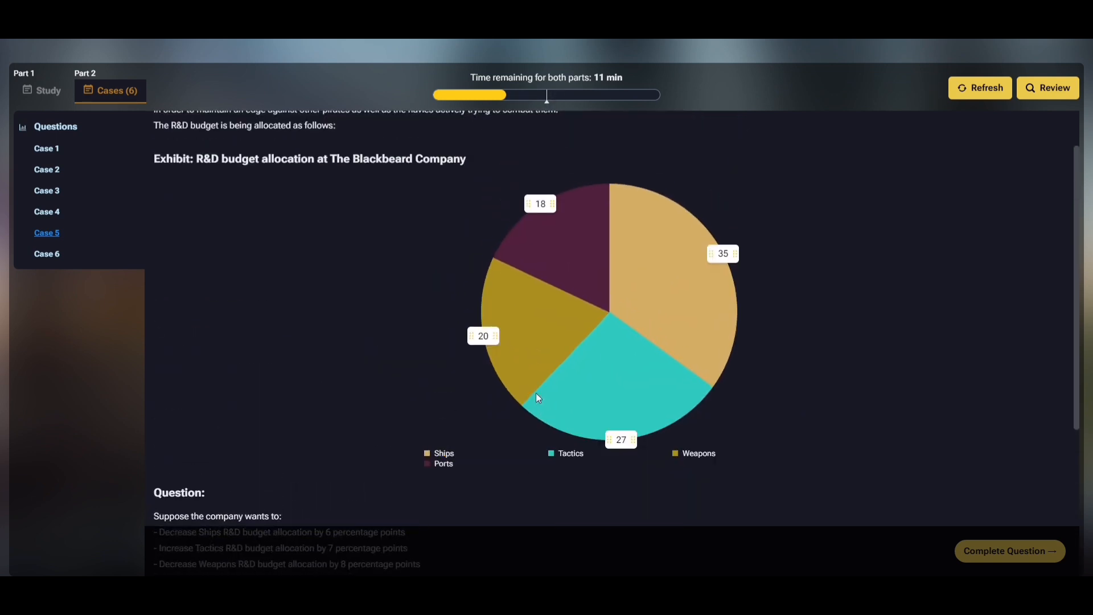
scroll("down", 3)
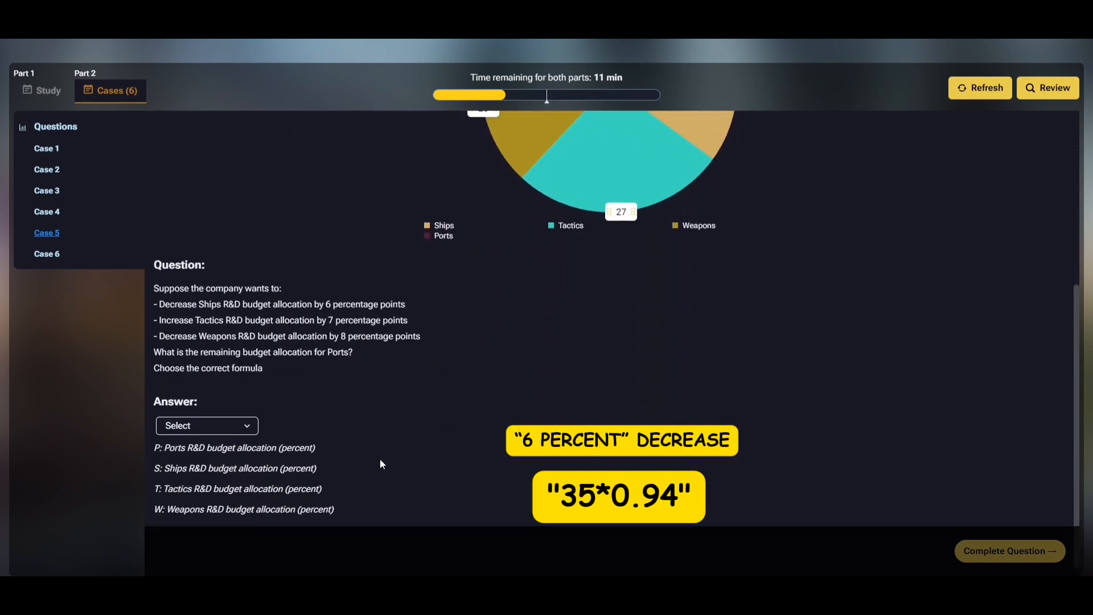
left_click(206, 425)
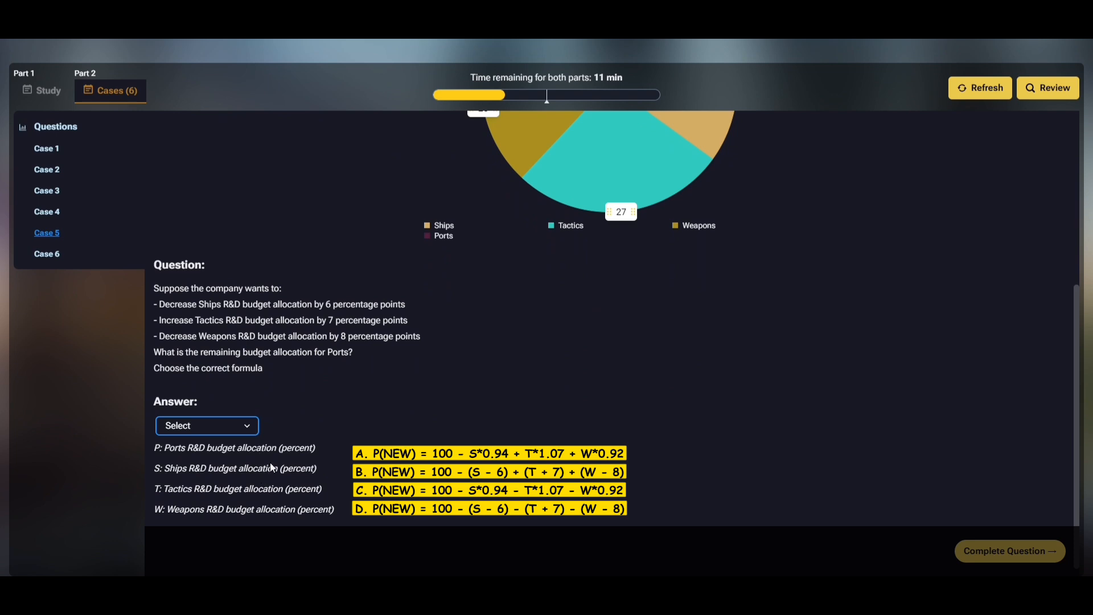
mouse_move(269, 489)
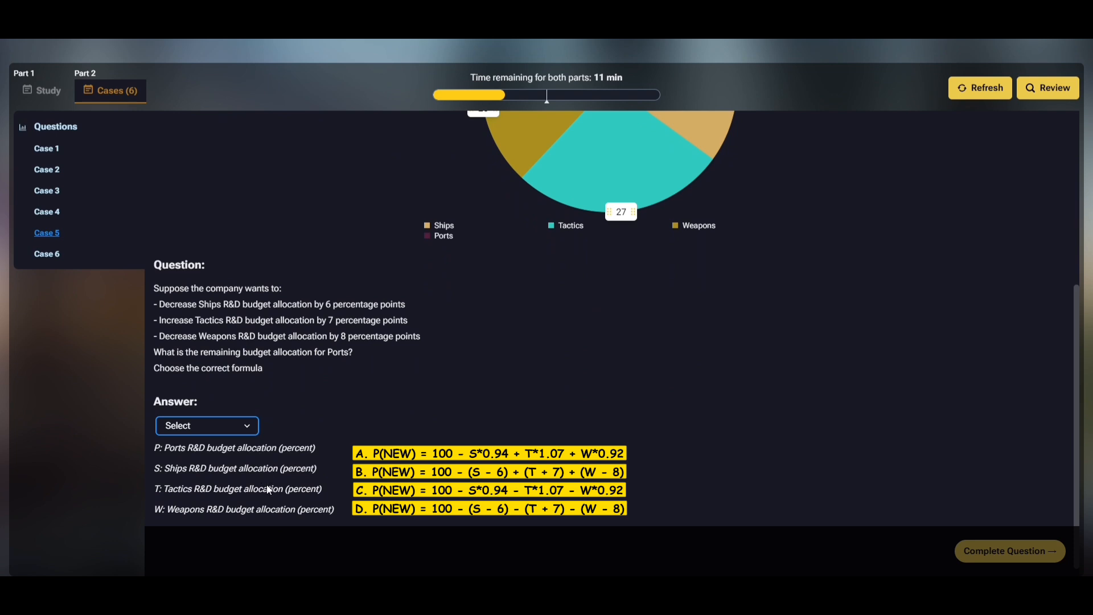
left_click(1009, 551)
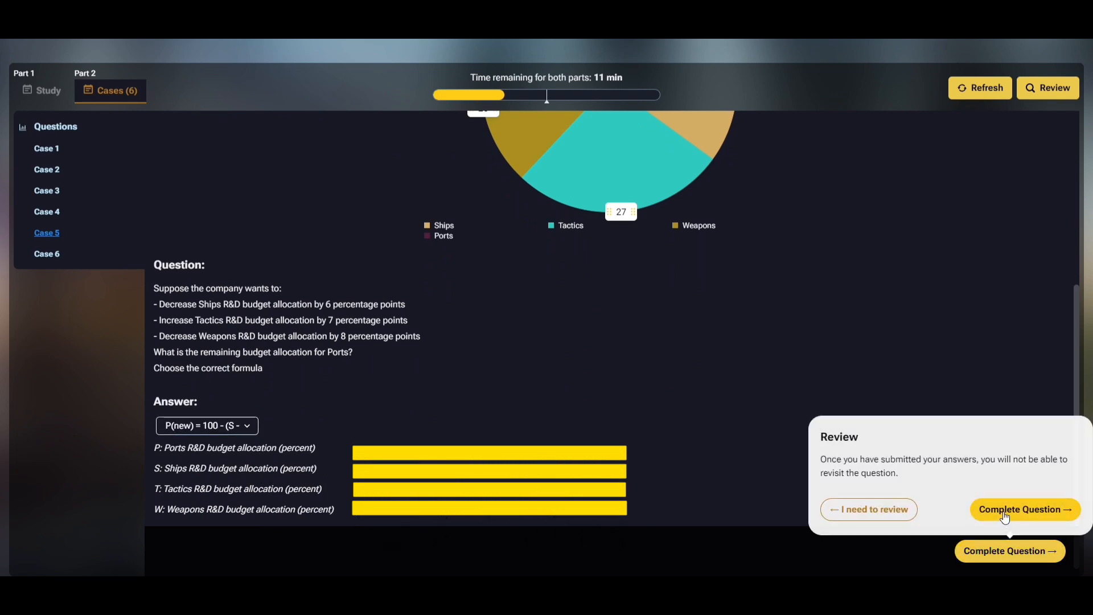
left_click(1025, 510)
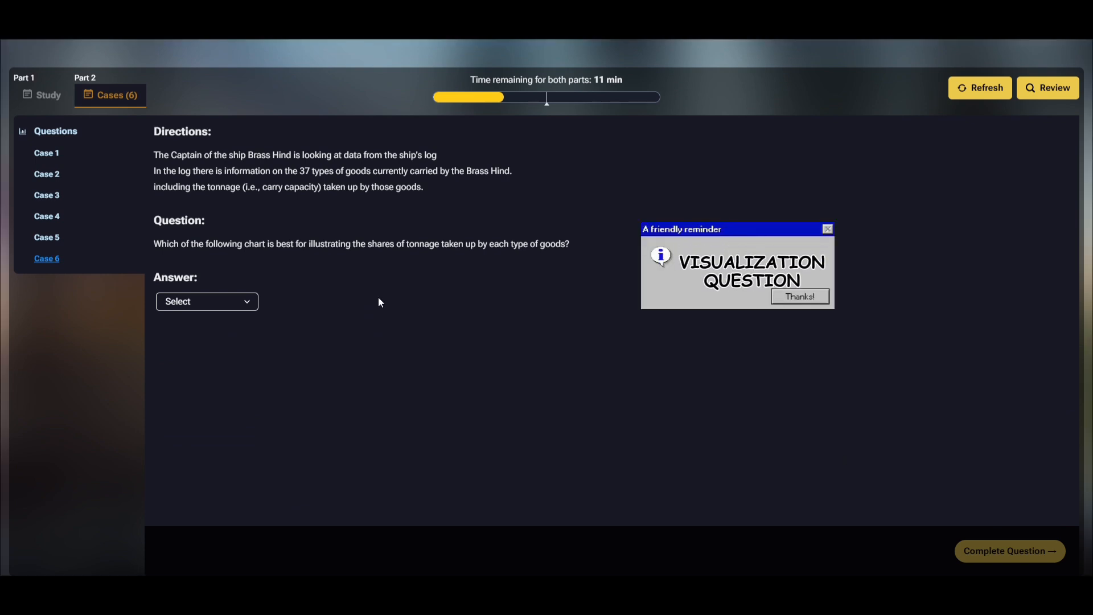
Dismiss the reminder, choose Tree map as the best chart and confirm the Case 6 submission
left_click(800, 296)
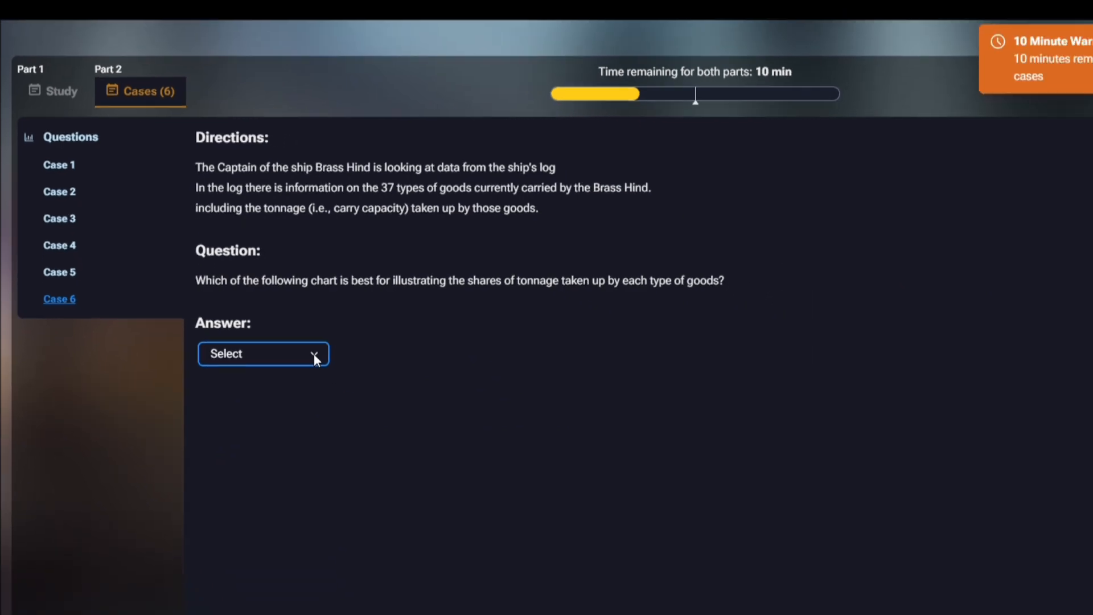
left_click(263, 353)
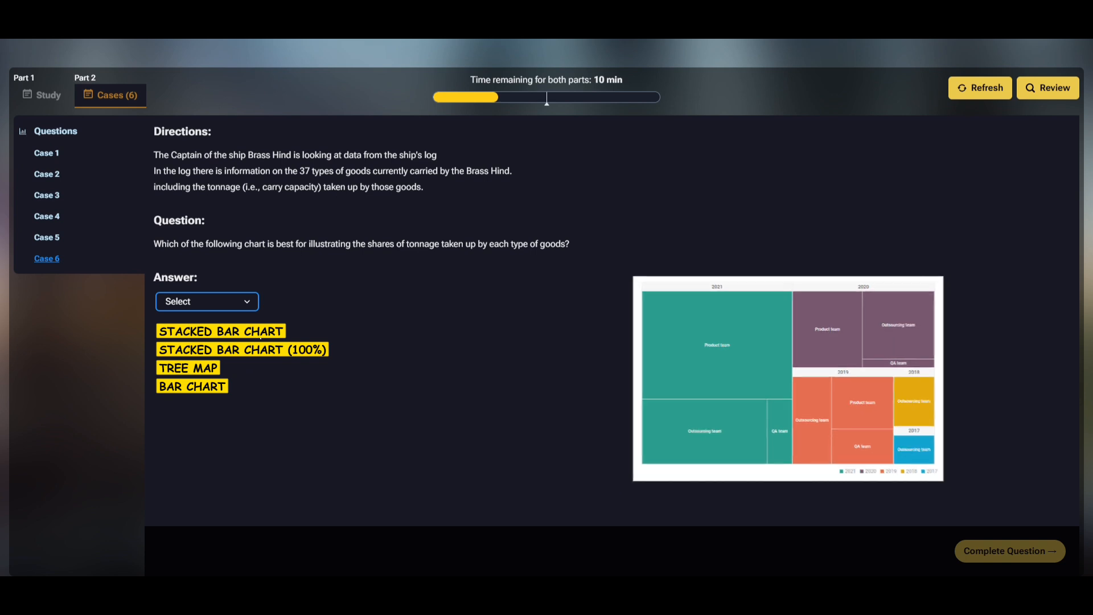
left_click(1009, 551)
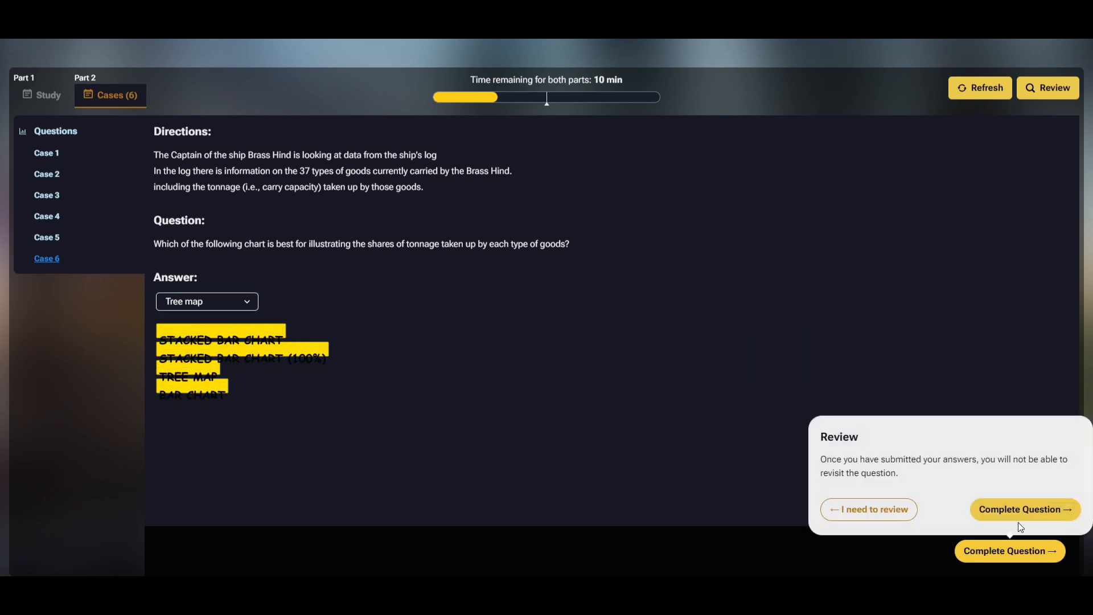
left_click(1025, 509)
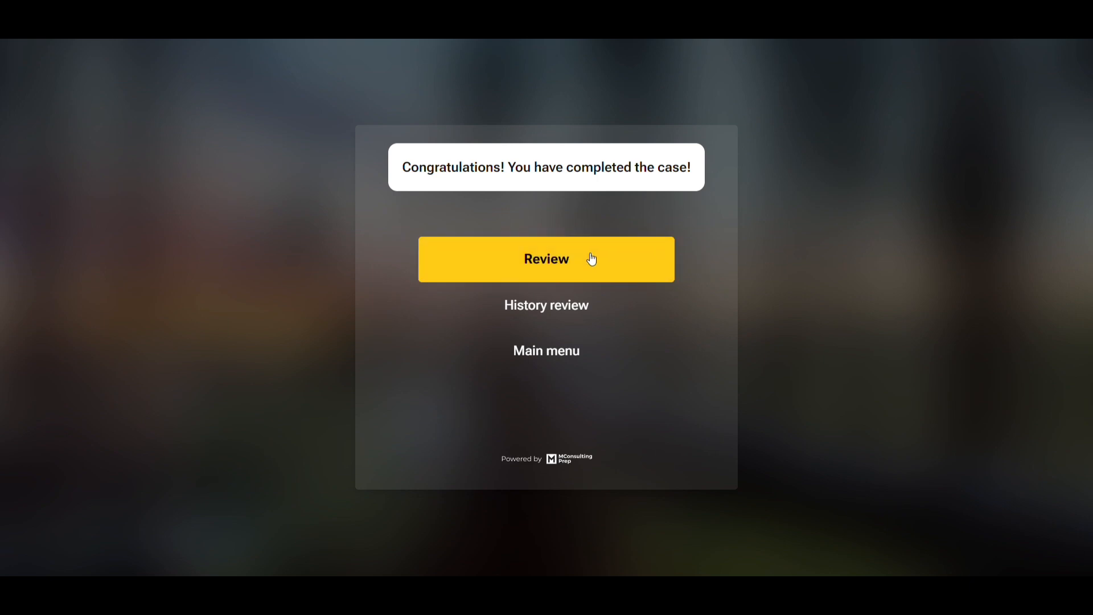
Review the submitted answers on the Cases tab, checking Case 5 and ending on Case 6's tree map
left_click(546, 258)
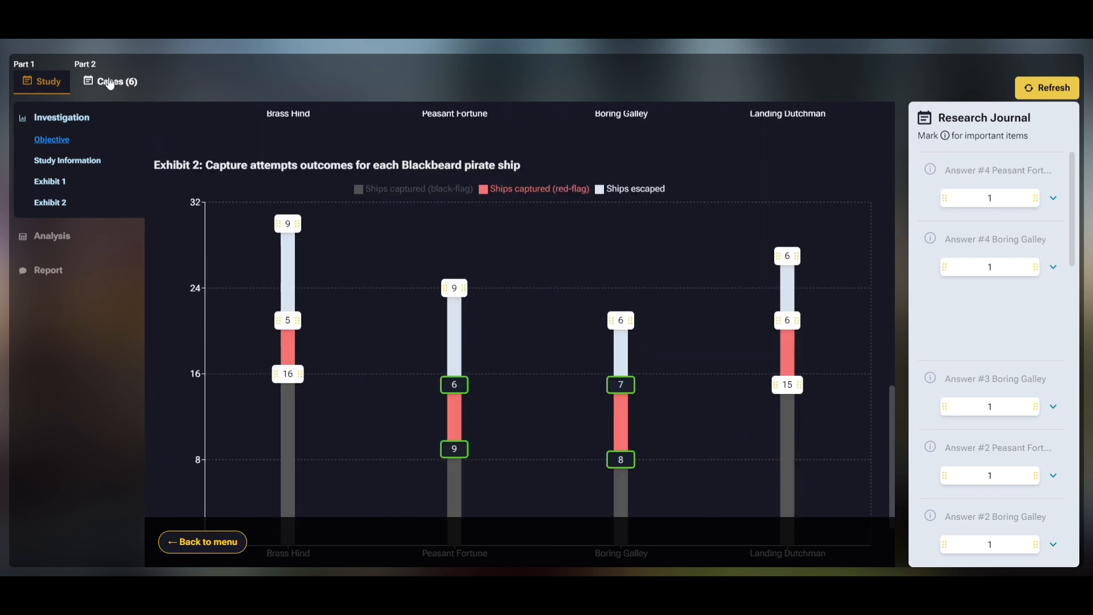
left_click(109, 82)
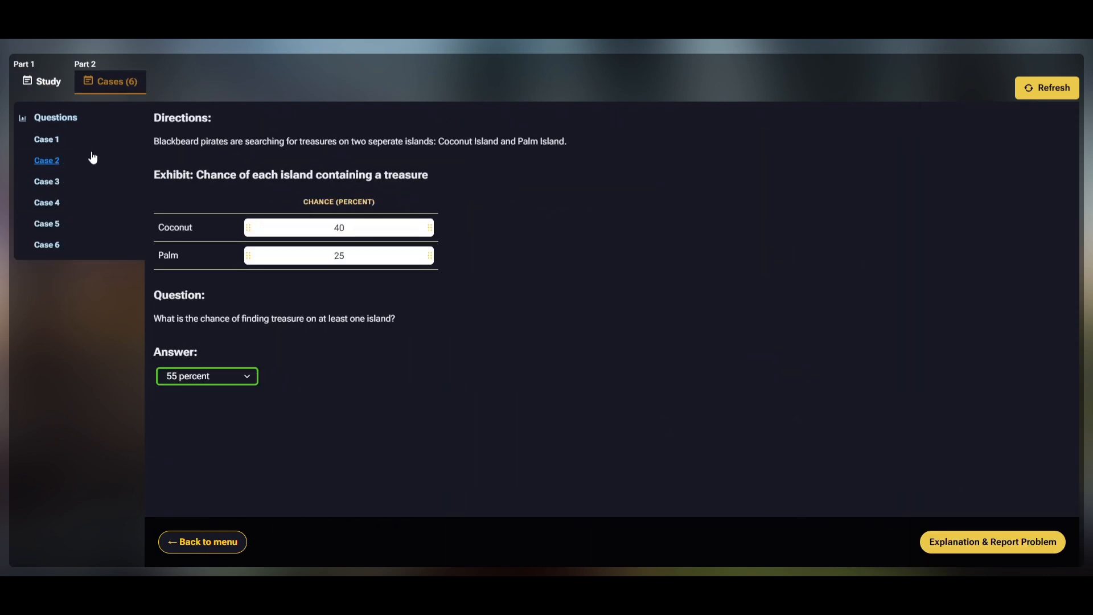
left_click(47, 224)
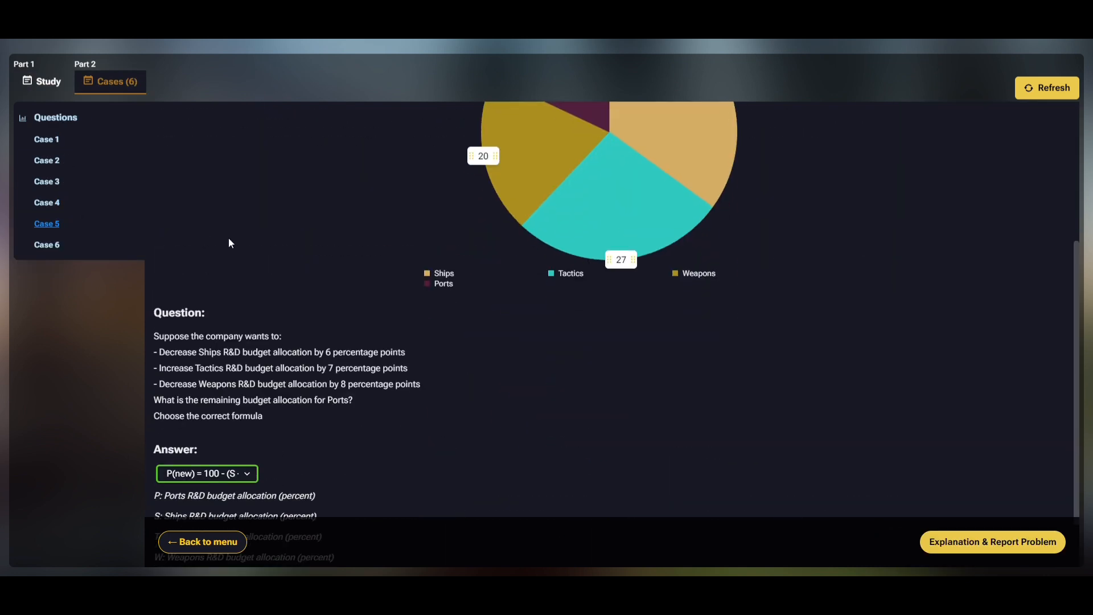
left_click(47, 245)
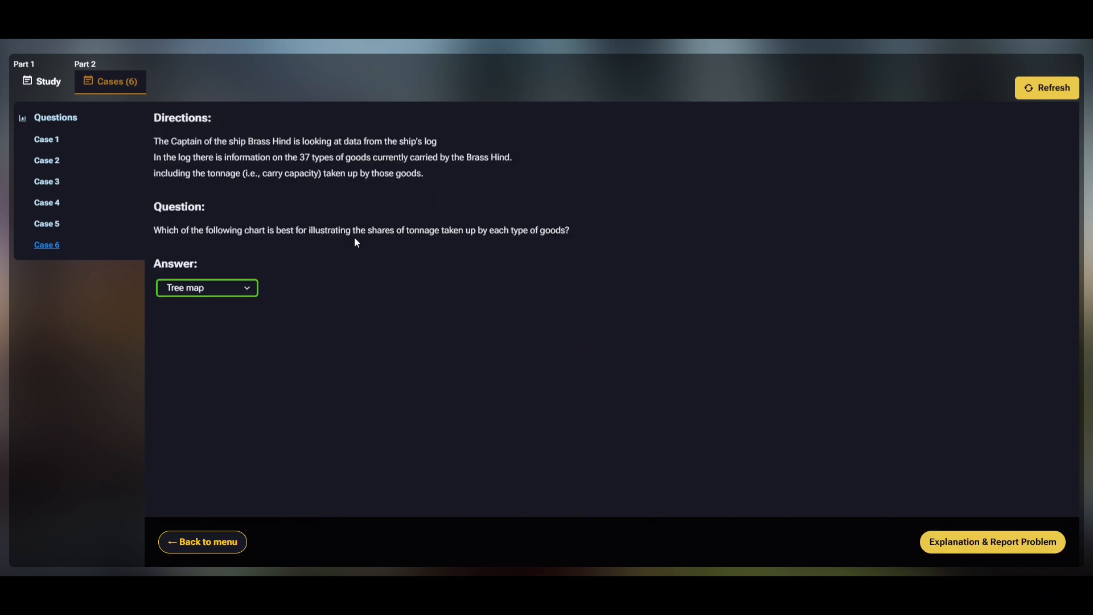
mouse_move(1006, 119)
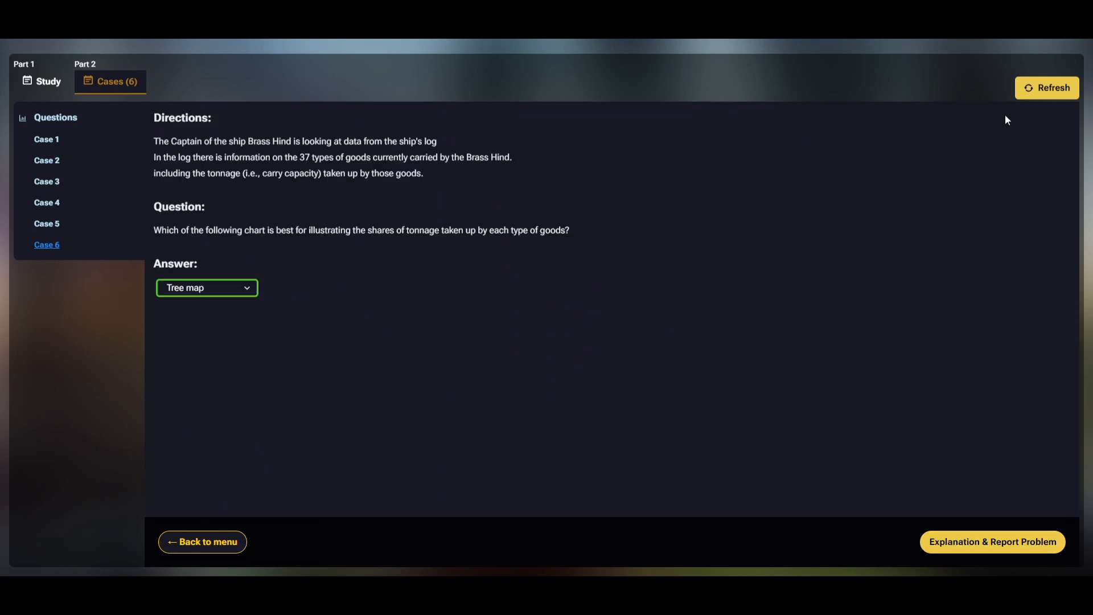